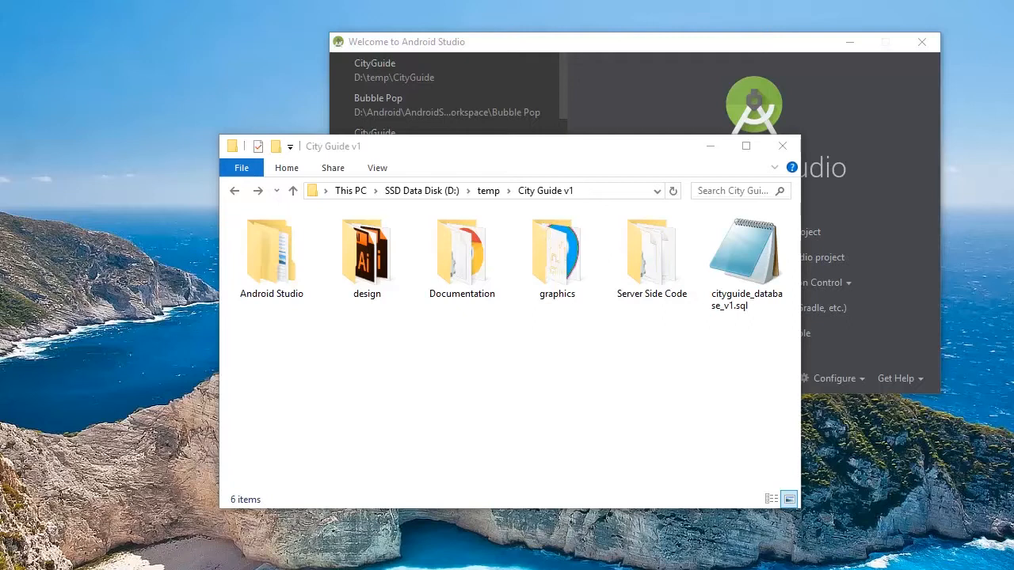
Open the existing CityGuide project from the City Guide v1 Android Studio folder
double_click(271, 250)
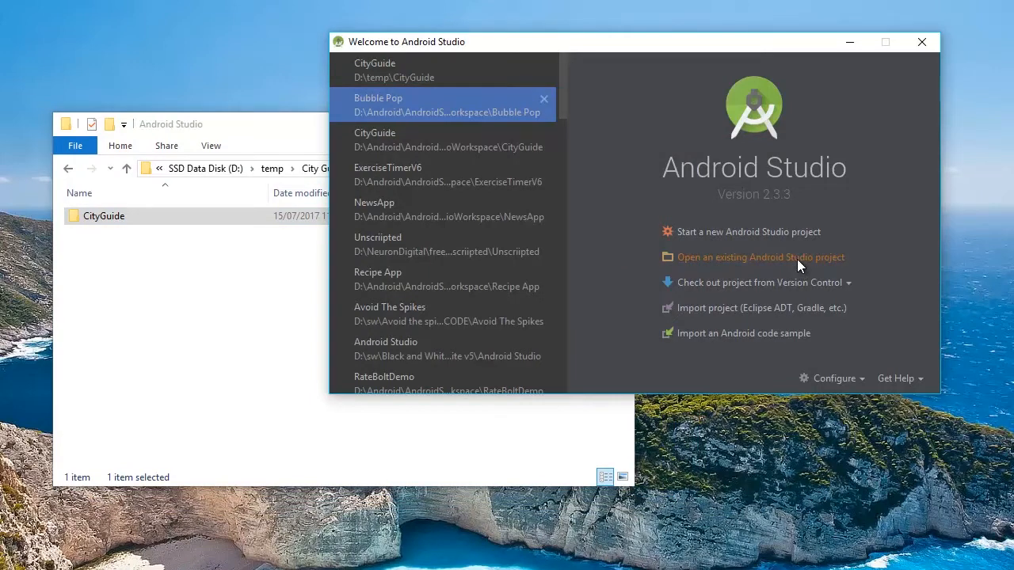
click(760, 257)
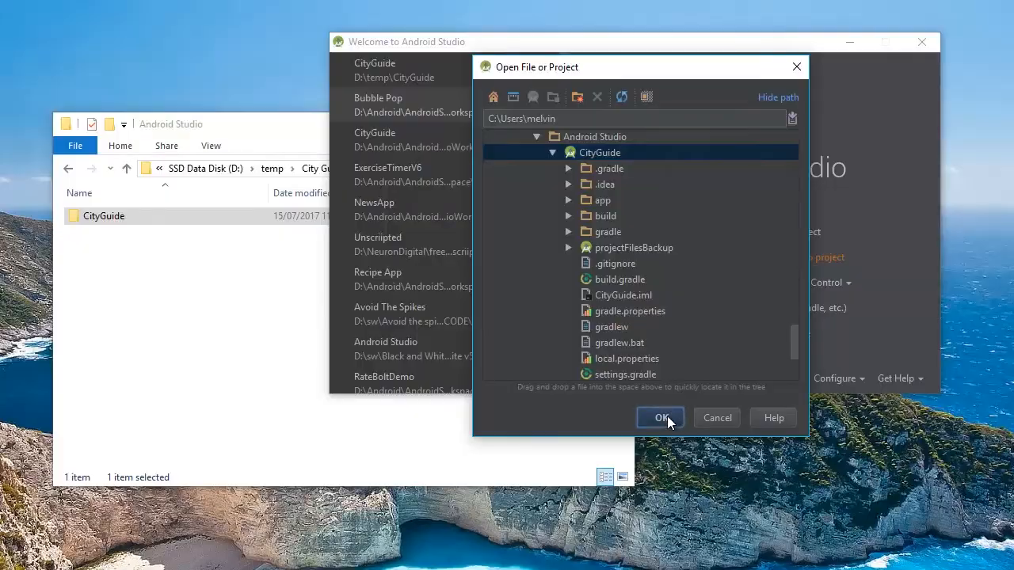
click(660, 418)
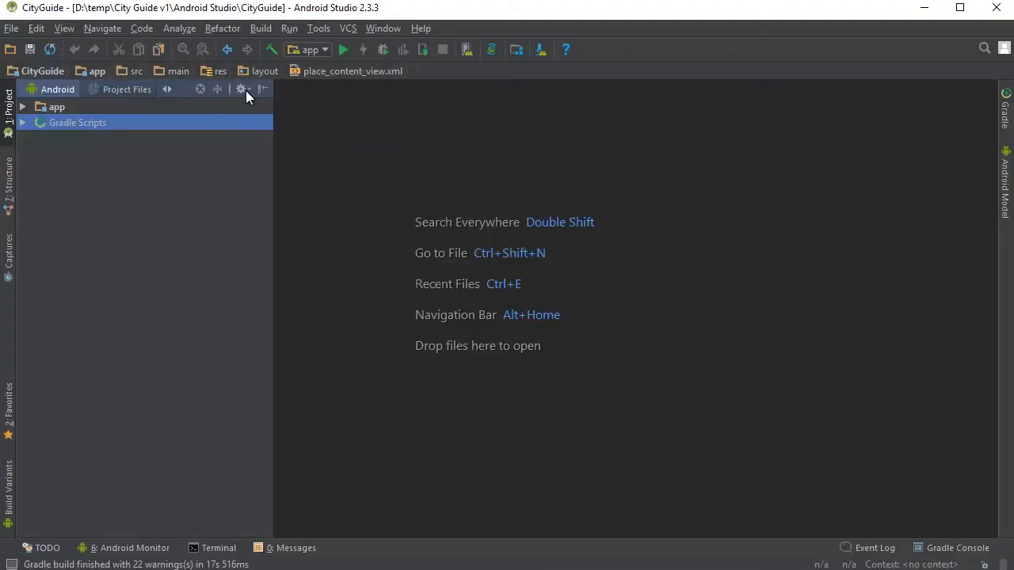
Start a rename on the neurondigital package, then cancel leaving its name unchanged
click(241, 89)
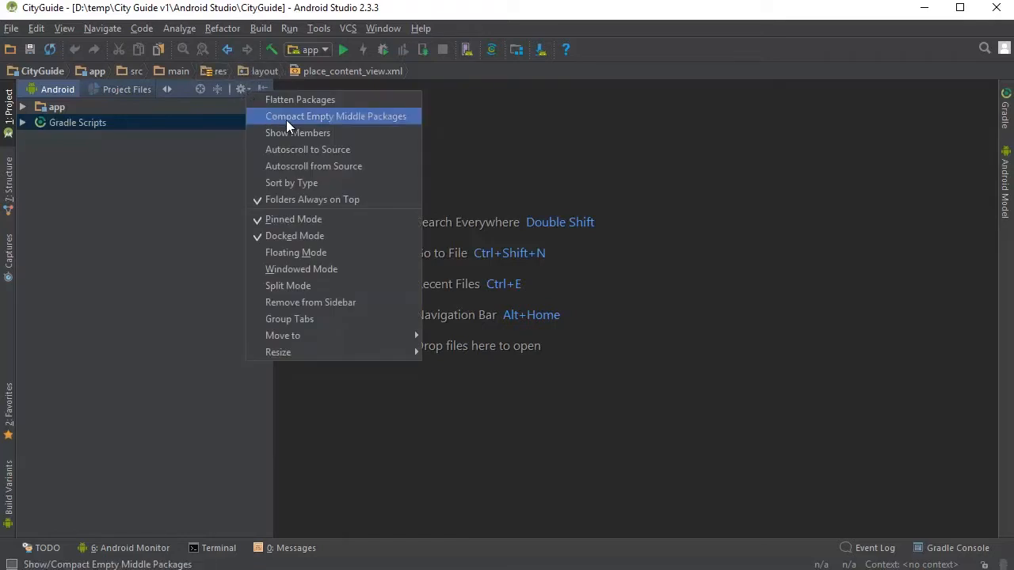
mouse_move(342, 128)
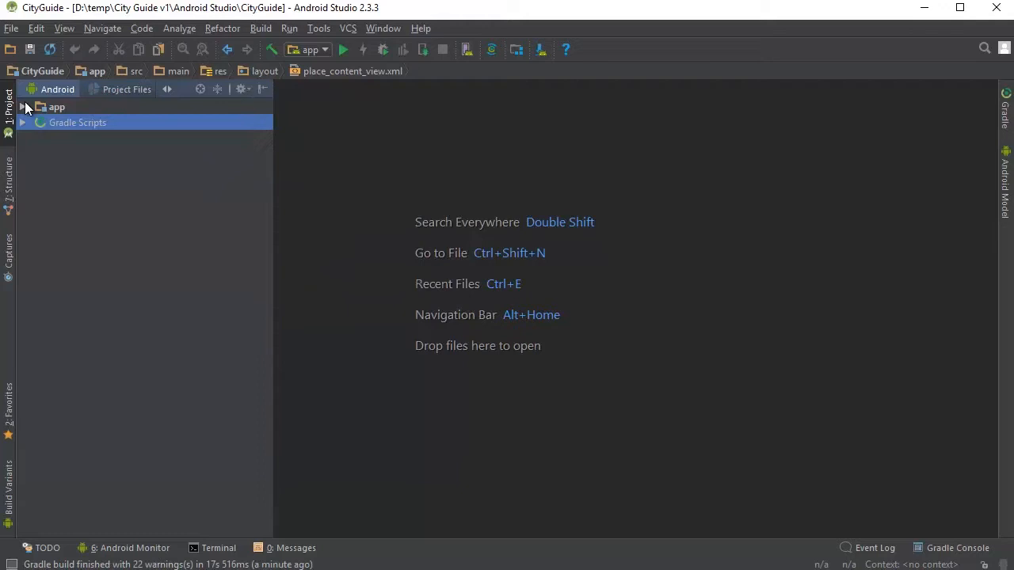
click(22, 108)
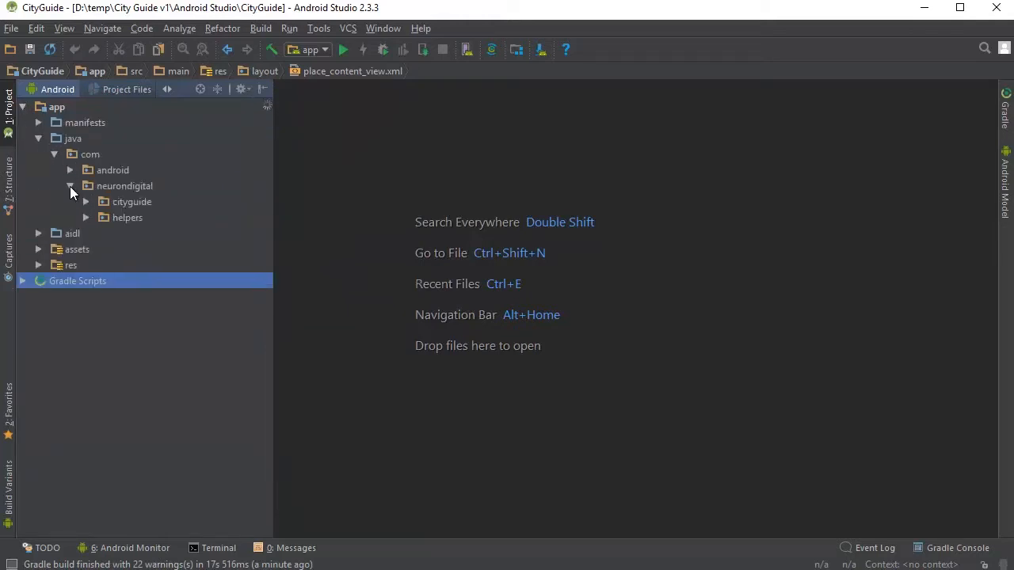
mouse_move(134, 188)
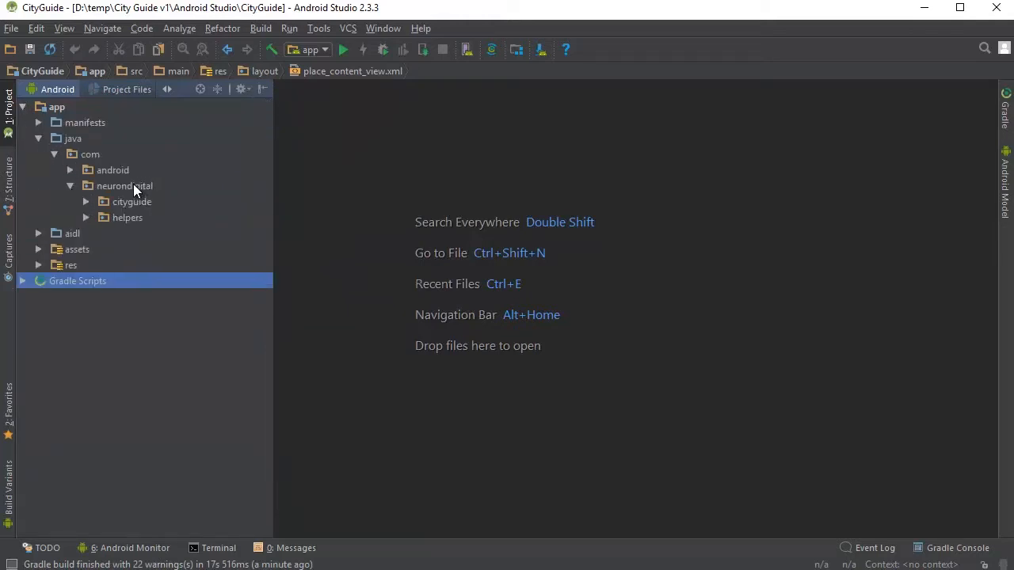
right_click(124, 186)
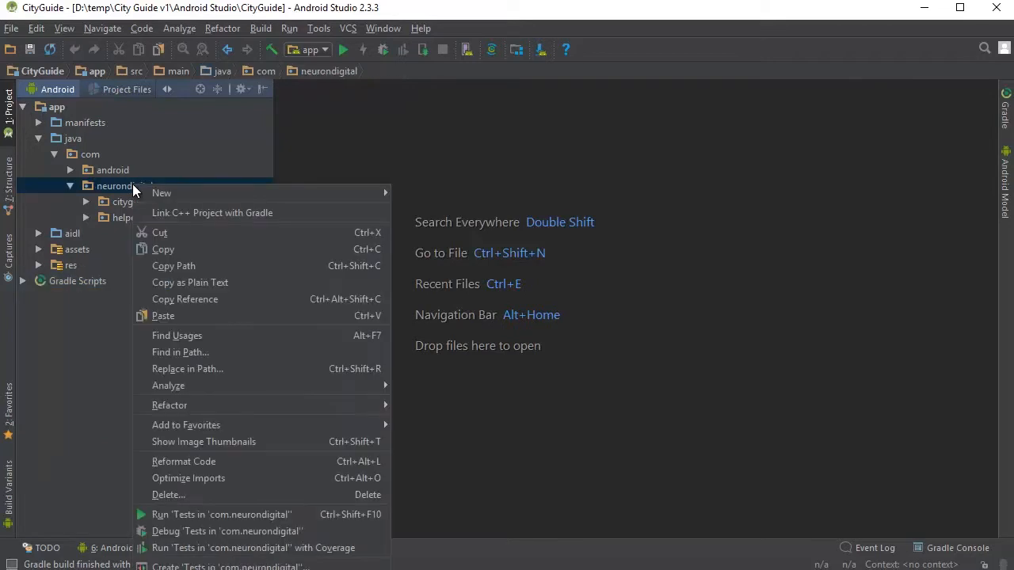
click(170, 405)
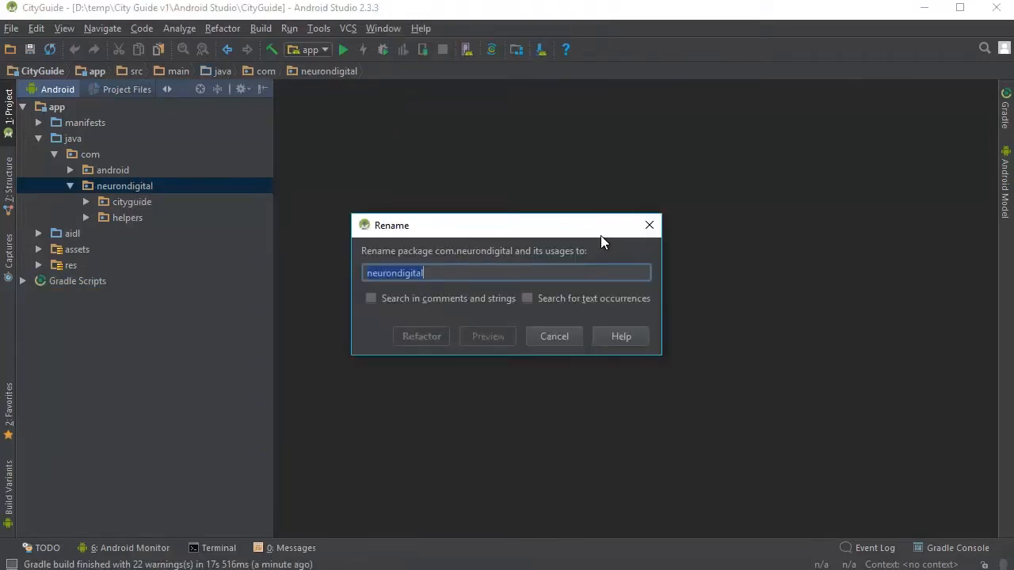
mouse_move(404, 352)
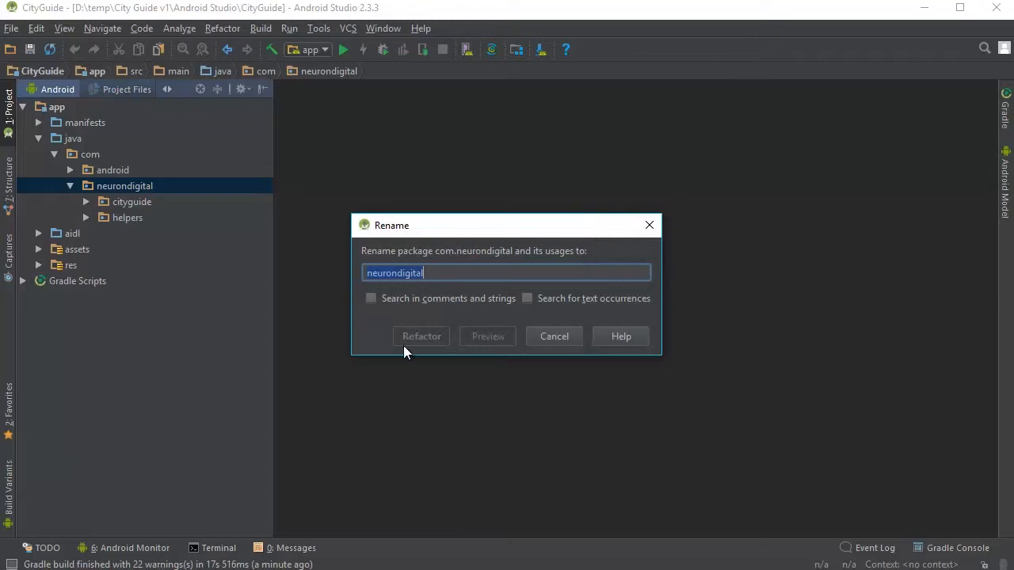
click(554, 336)
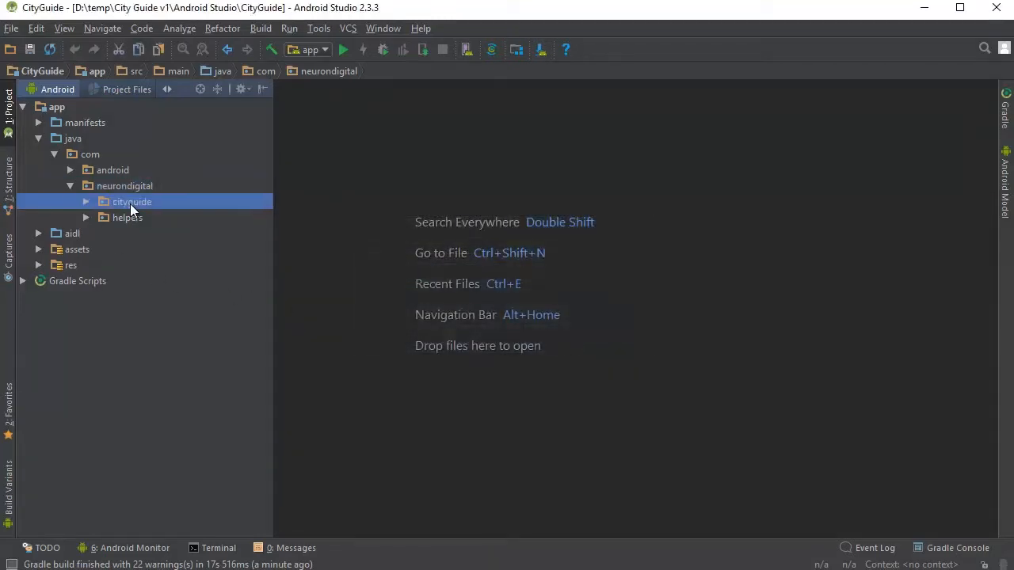
Refactor-rename the cityguide package to cityguidetutorial across the project
click(131, 201)
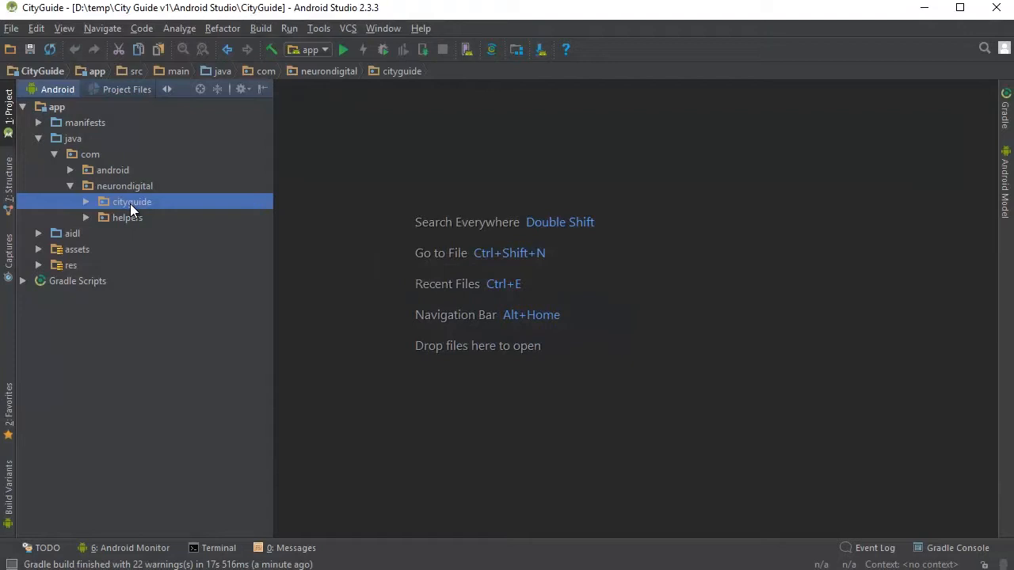
right_click(132, 203)
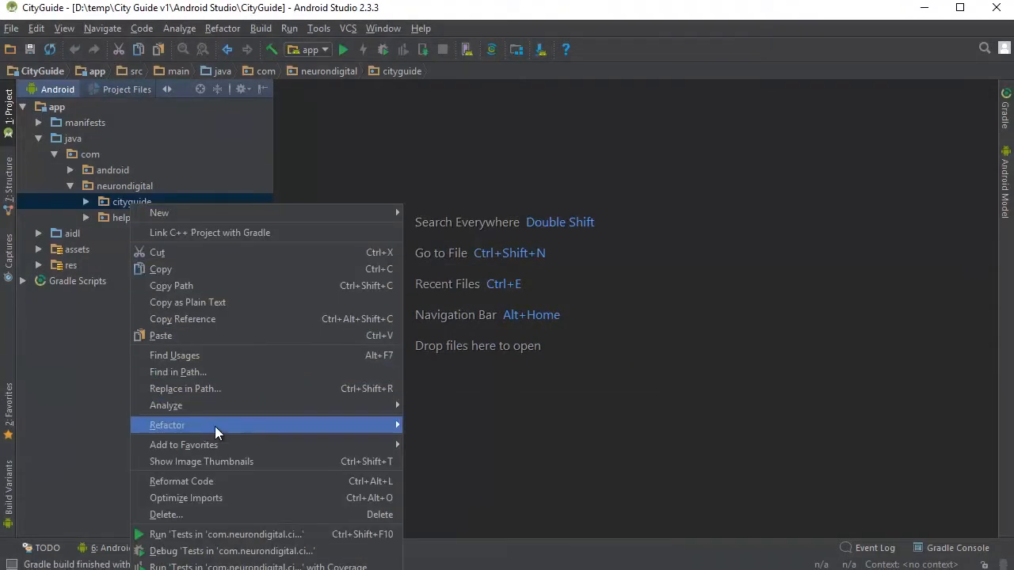
click(168, 424)
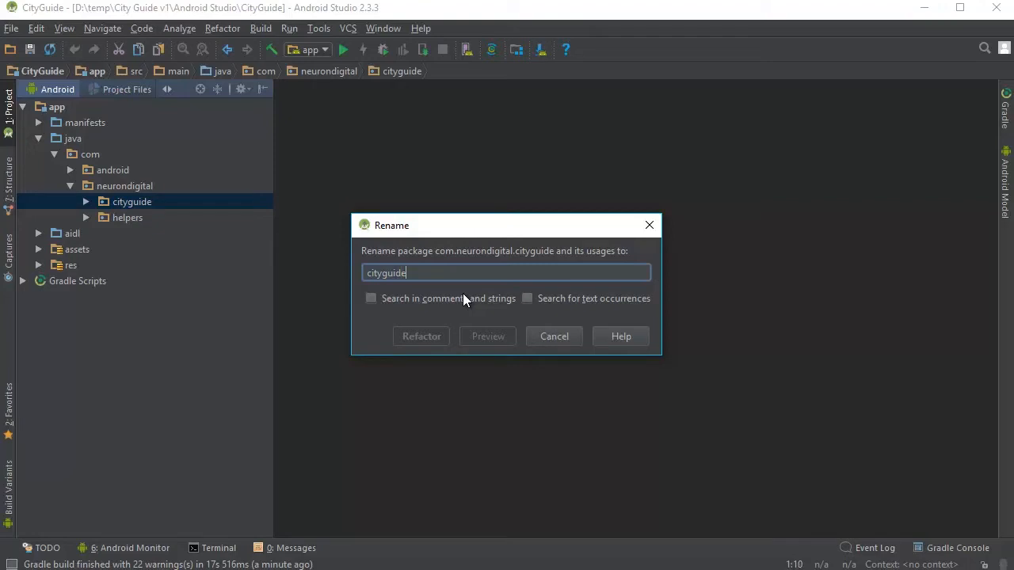
text(tutorial)
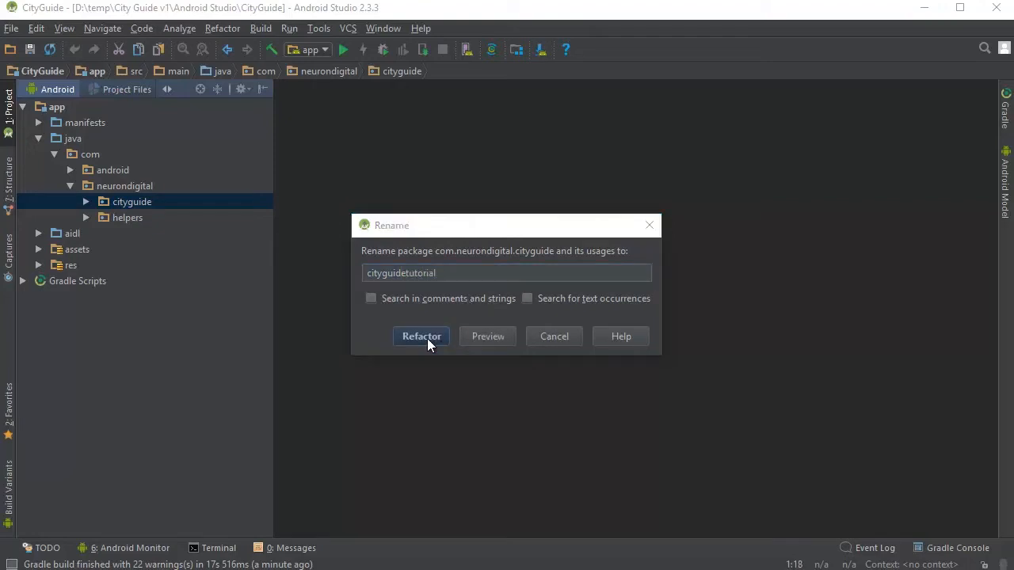
click(422, 336)
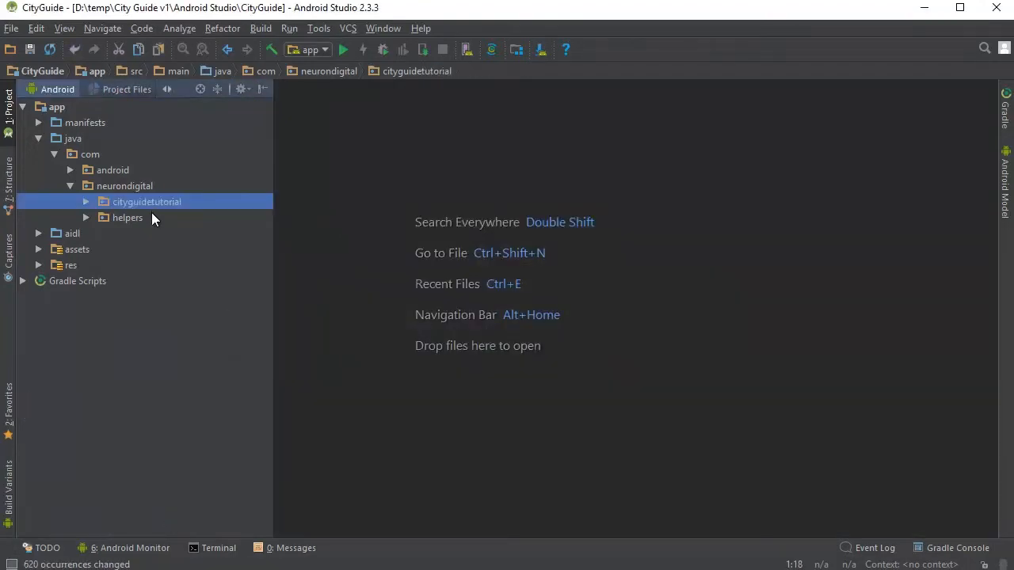
mouse_move(145, 201)
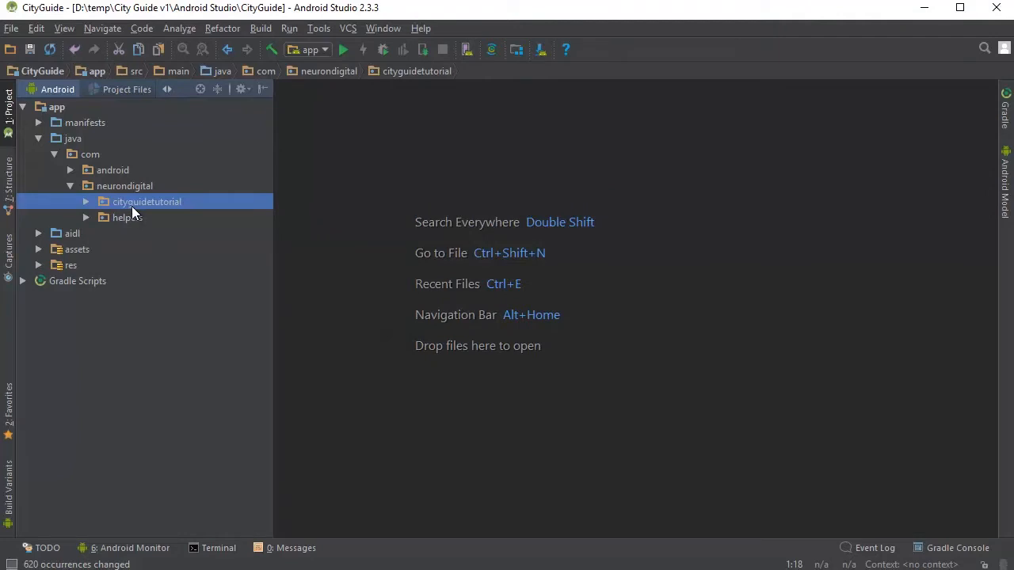
Change applicationId in the app build.gradle to com.neurondigital.cityguidetutorial and sync
click(22, 281)
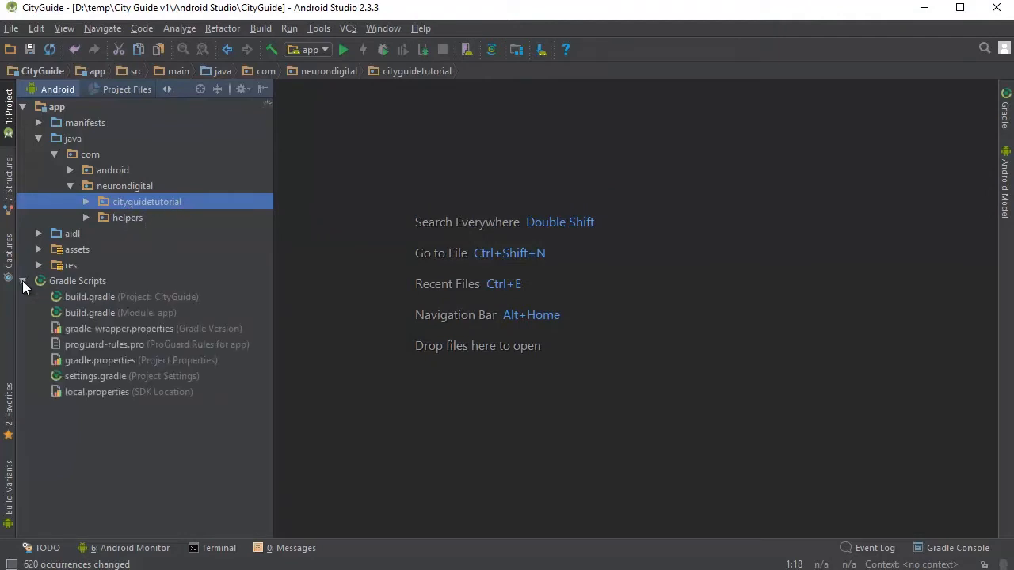
mouse_move(156, 317)
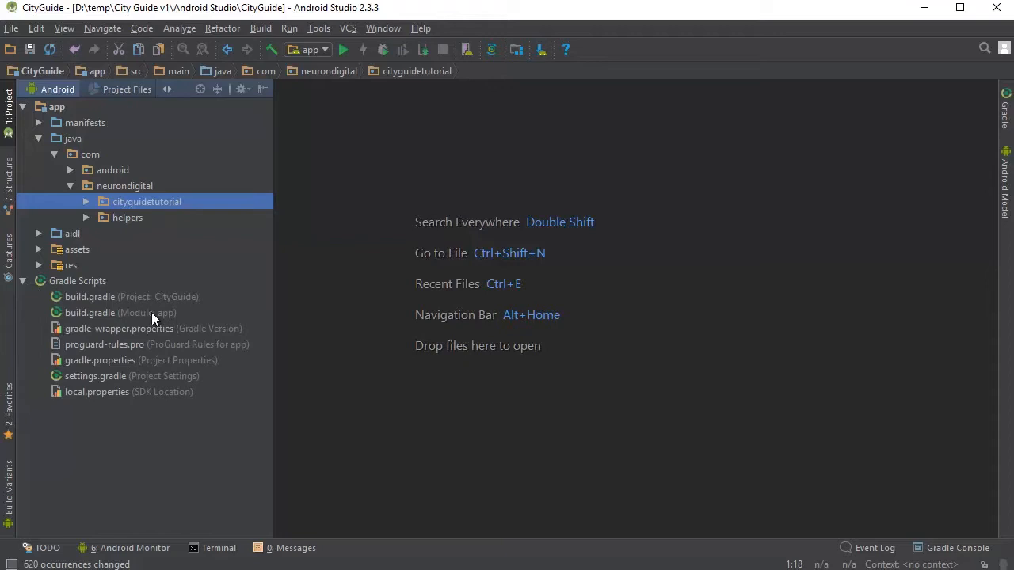
double_click(89, 312)
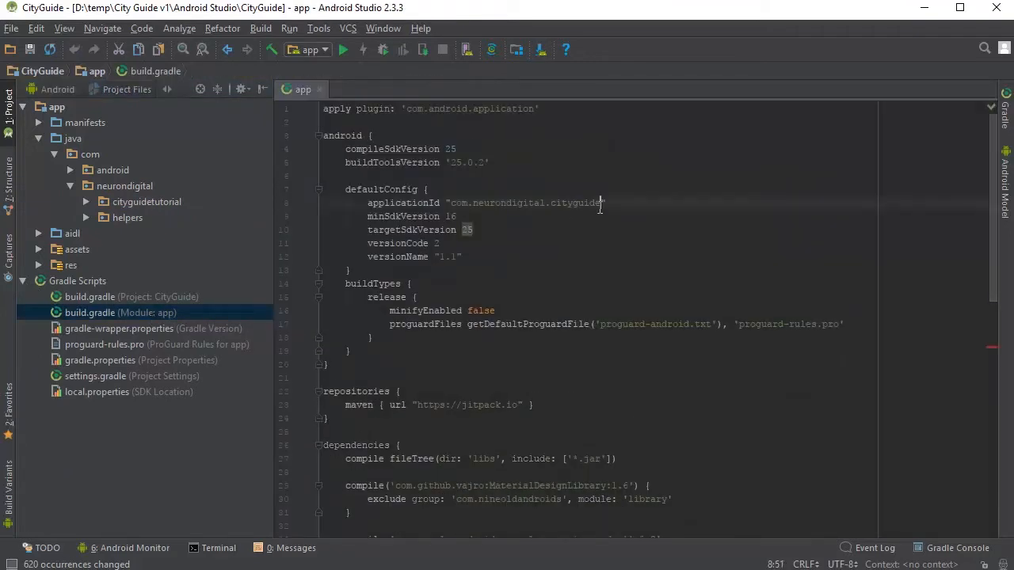
double_click(523, 203)
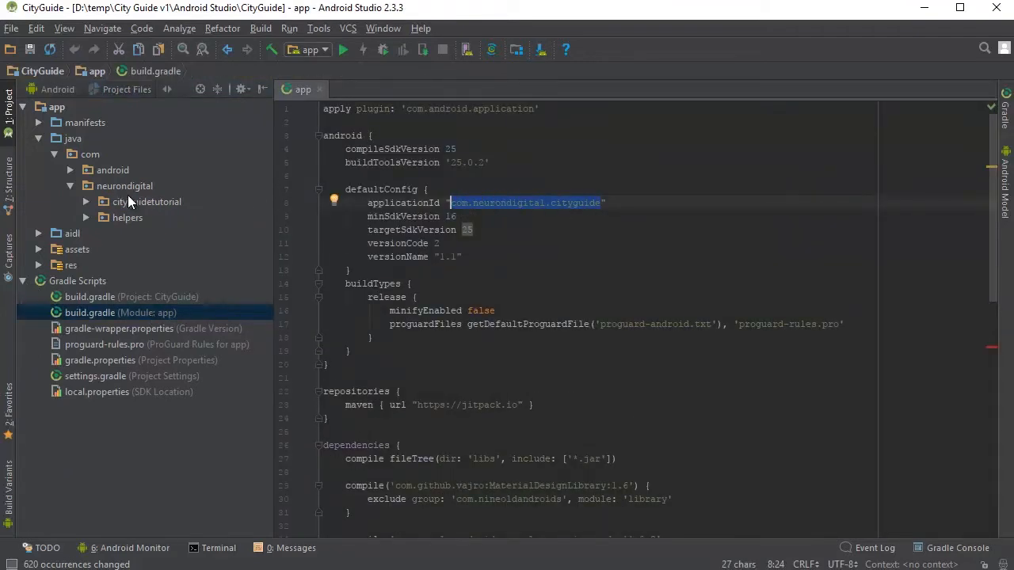
click(643, 216)
text(tutorial)
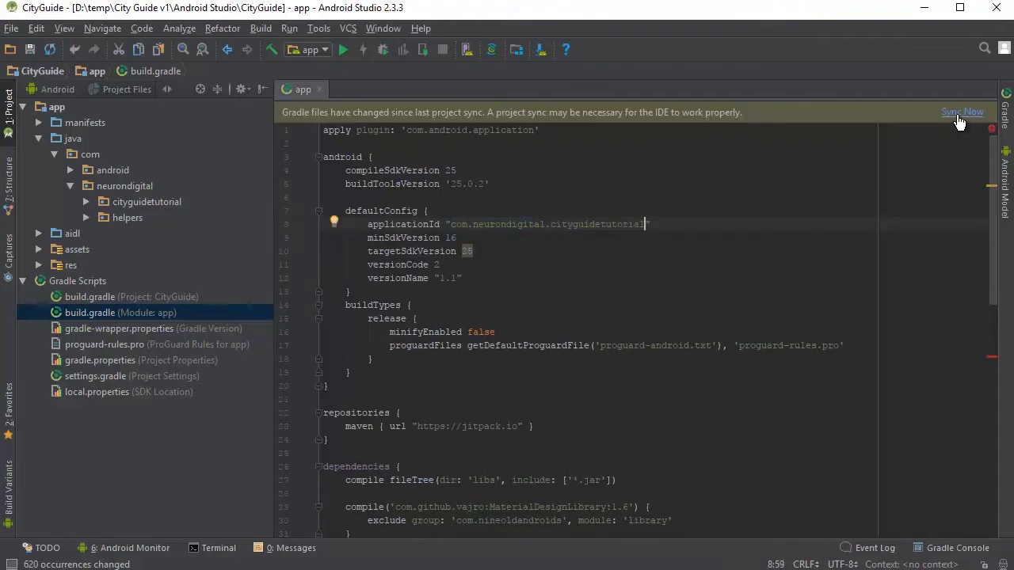
click(963, 111)
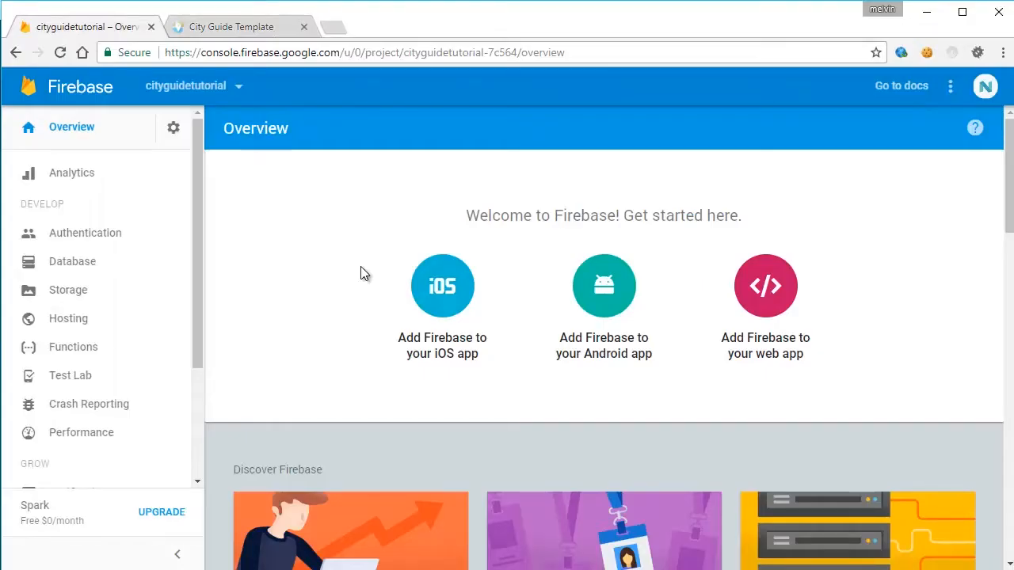
Register Android app com.neurondigital.cityguidetutorial in Firebase and download google-services.json
scroll(down, 3)
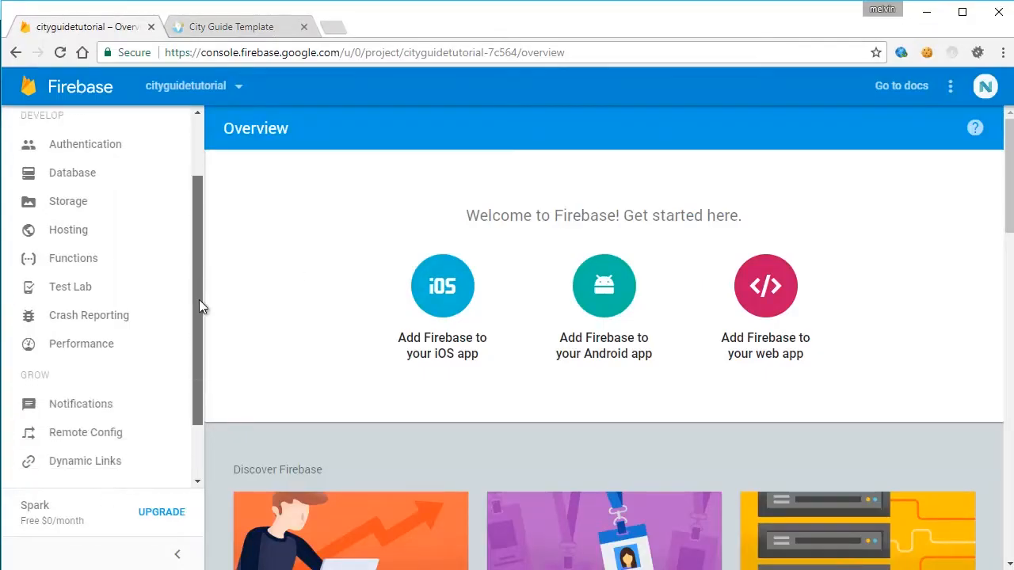
click(79, 404)
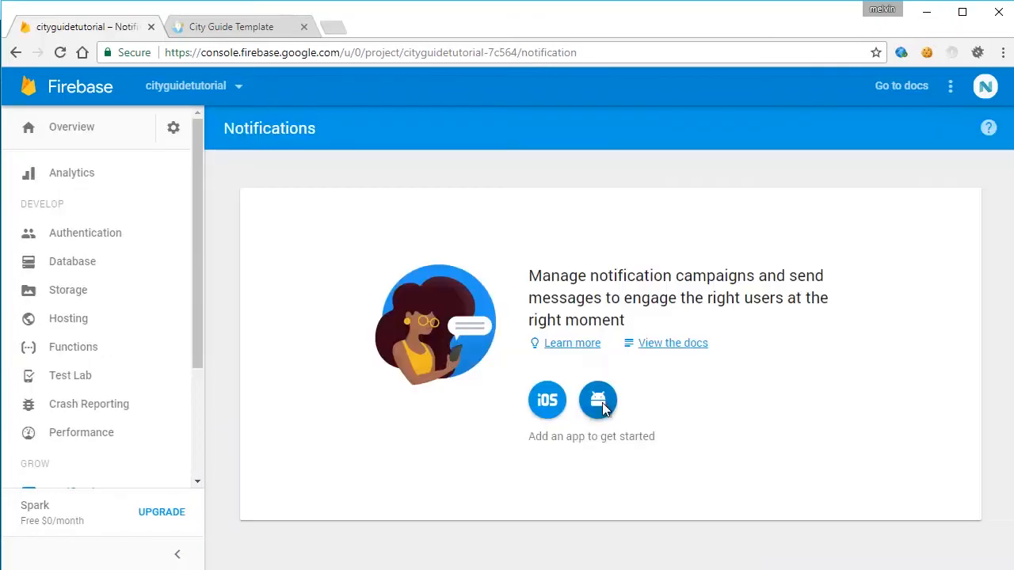
click(598, 400)
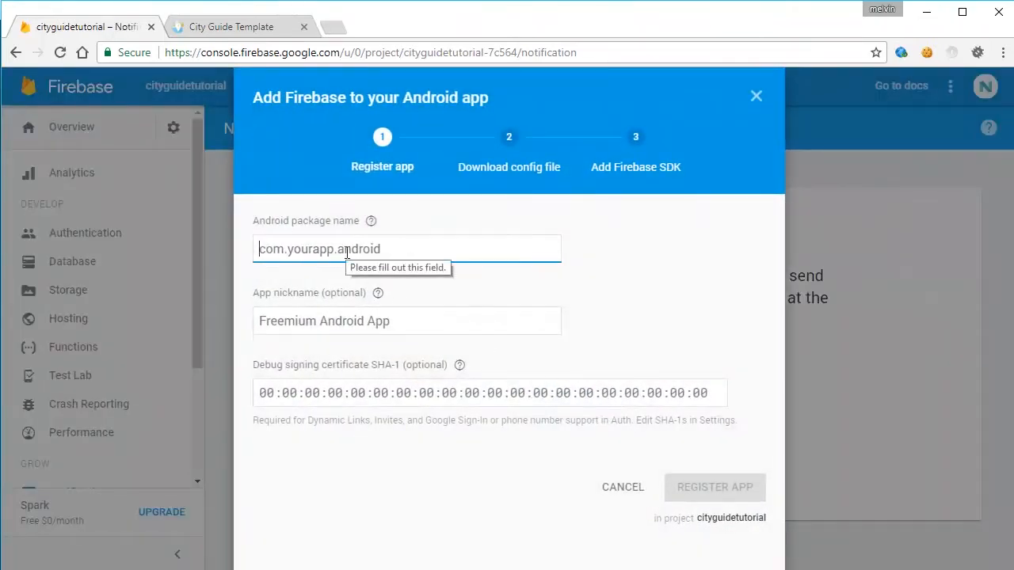
text(com.neurondigital.c)
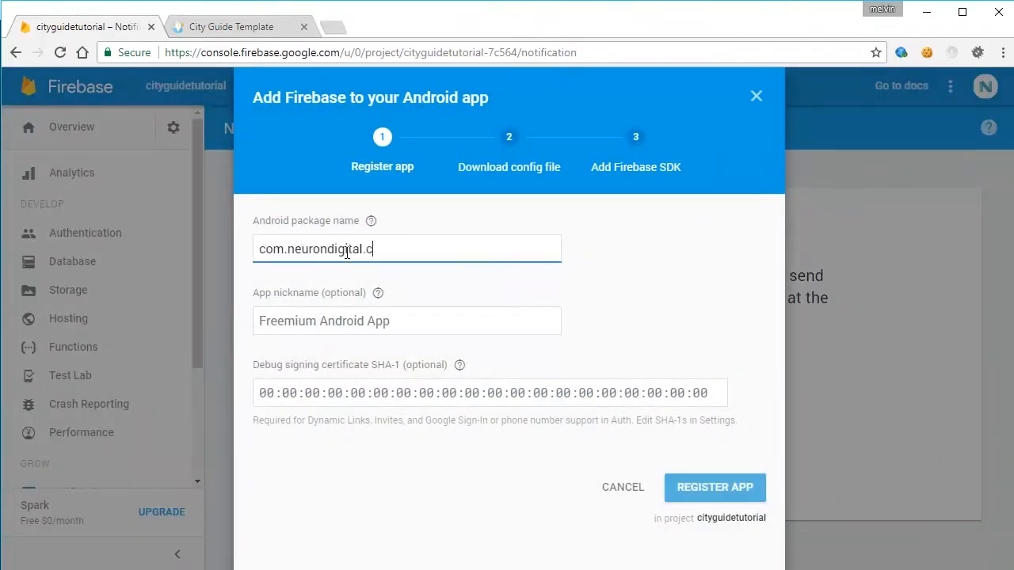
click(715, 487)
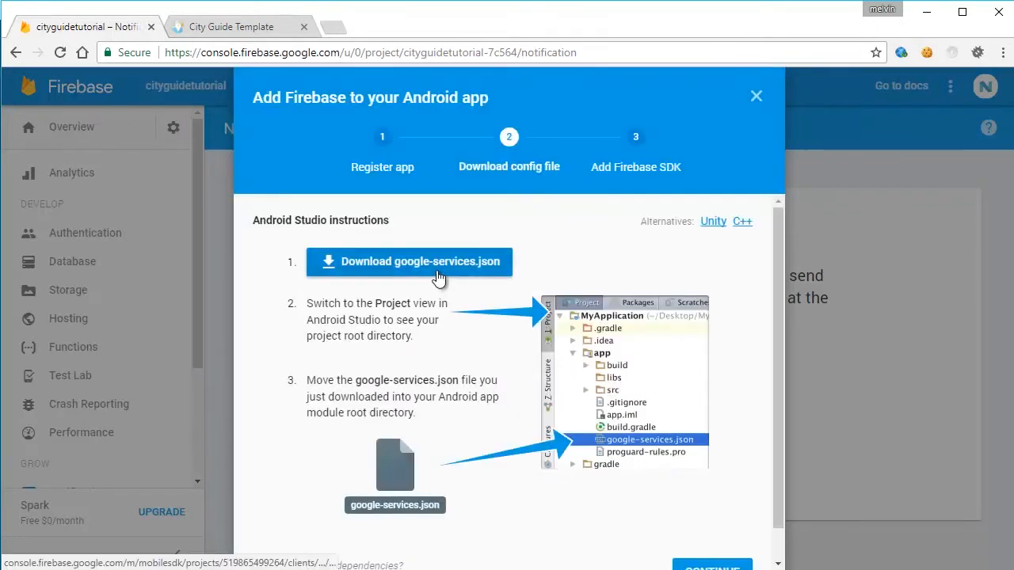
click(409, 261)
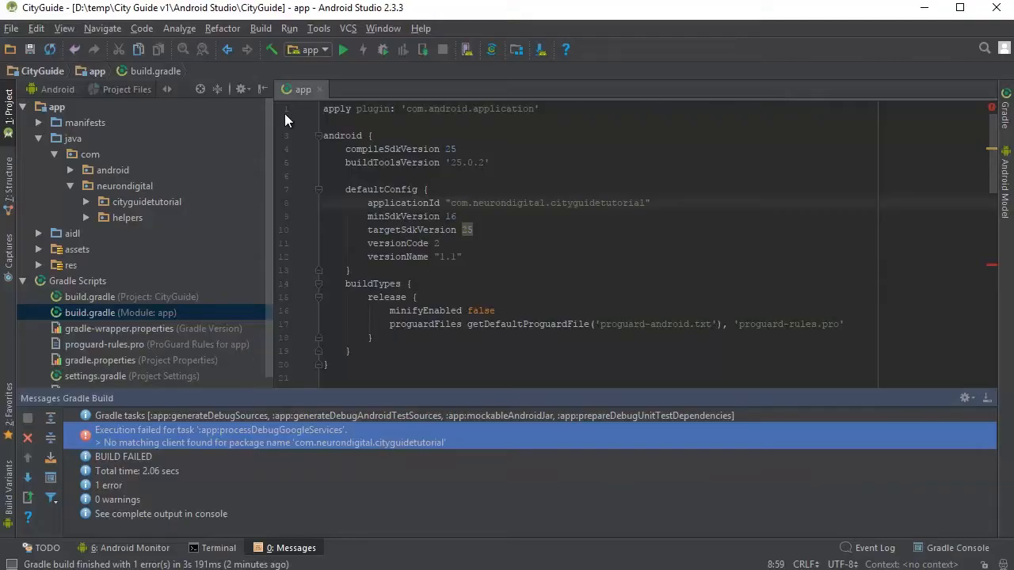
Dismiss the cannot-delete error and check package_name in google-services.json
click(127, 89)
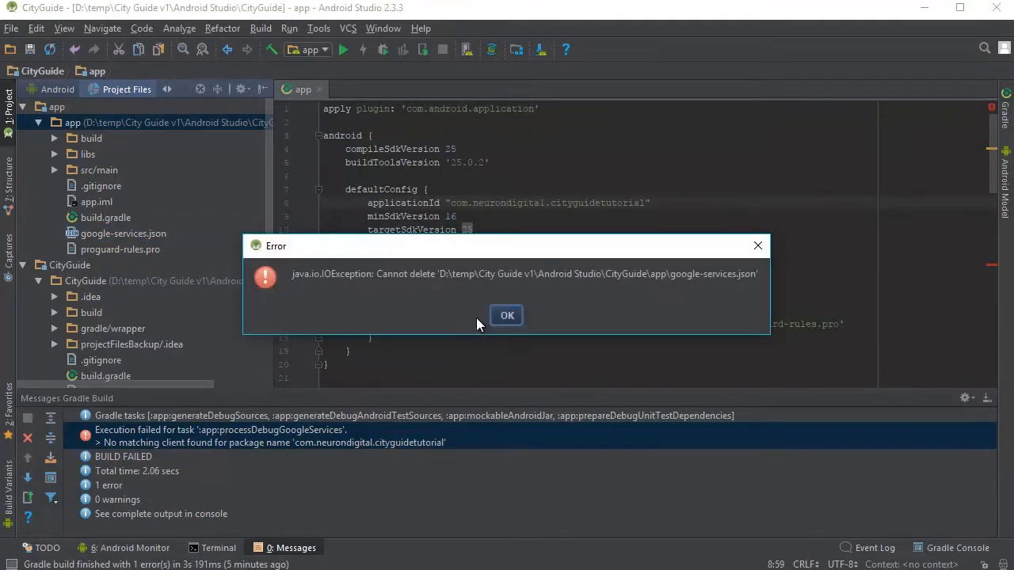
mouse_move(507, 285)
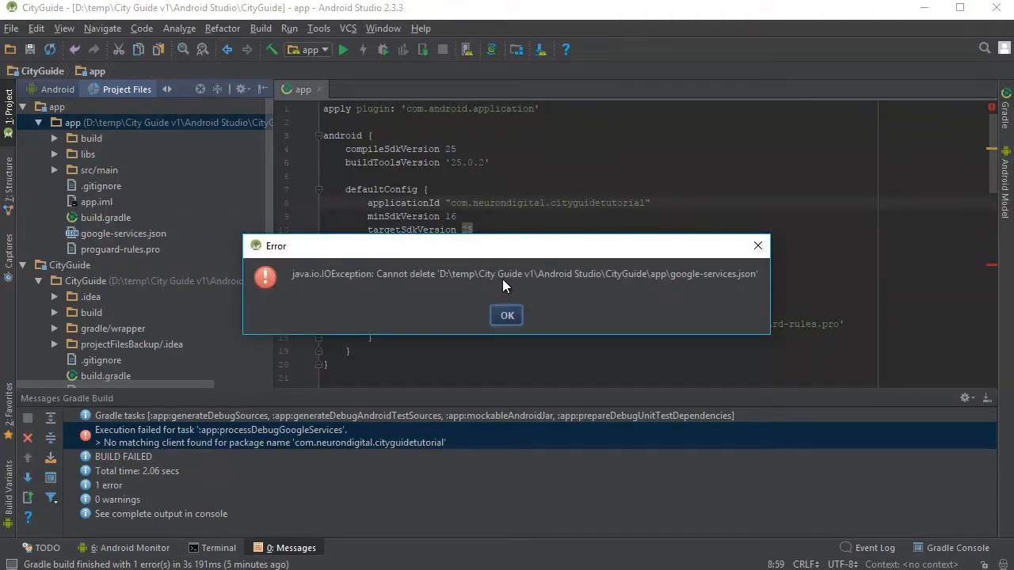
click(507, 315)
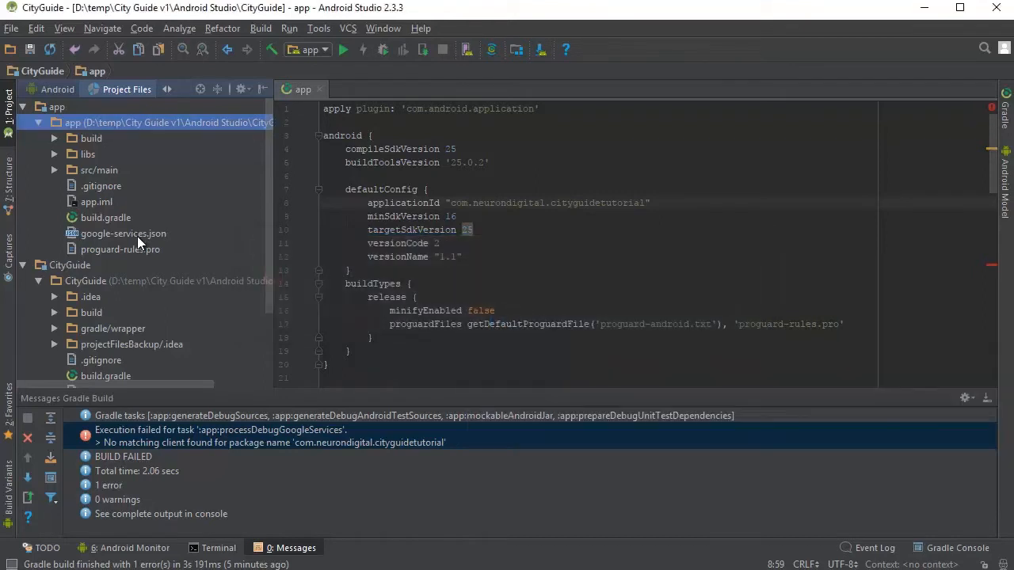
double_click(123, 233)
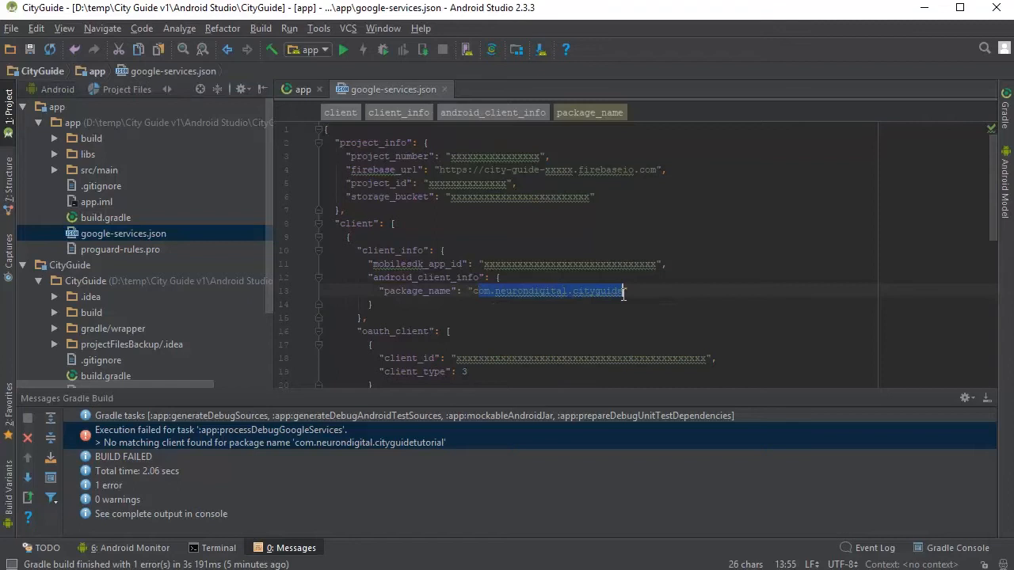
Return to the app build.gradle and clean the project for a fresh build
click(302, 89)
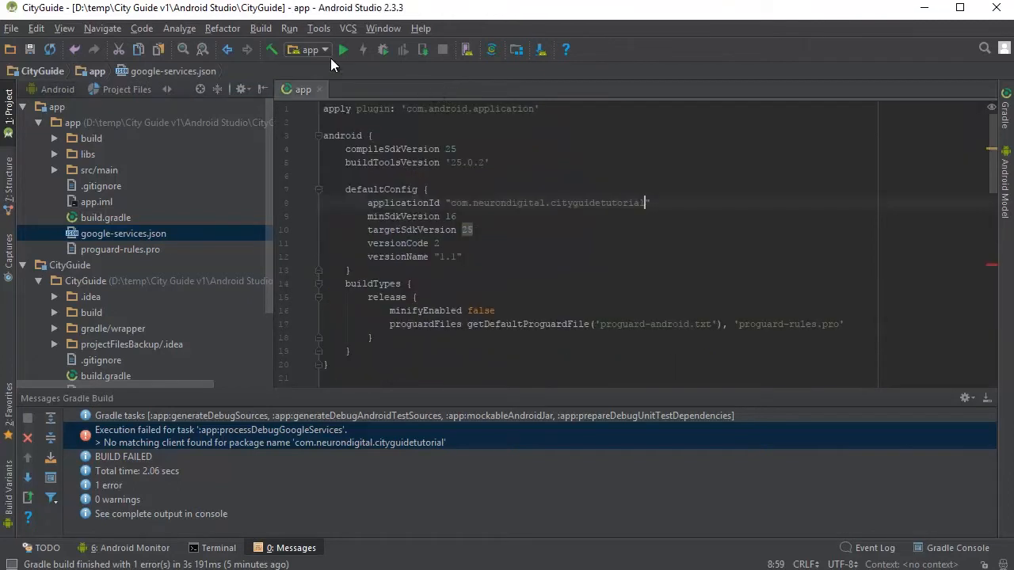
click(260, 29)
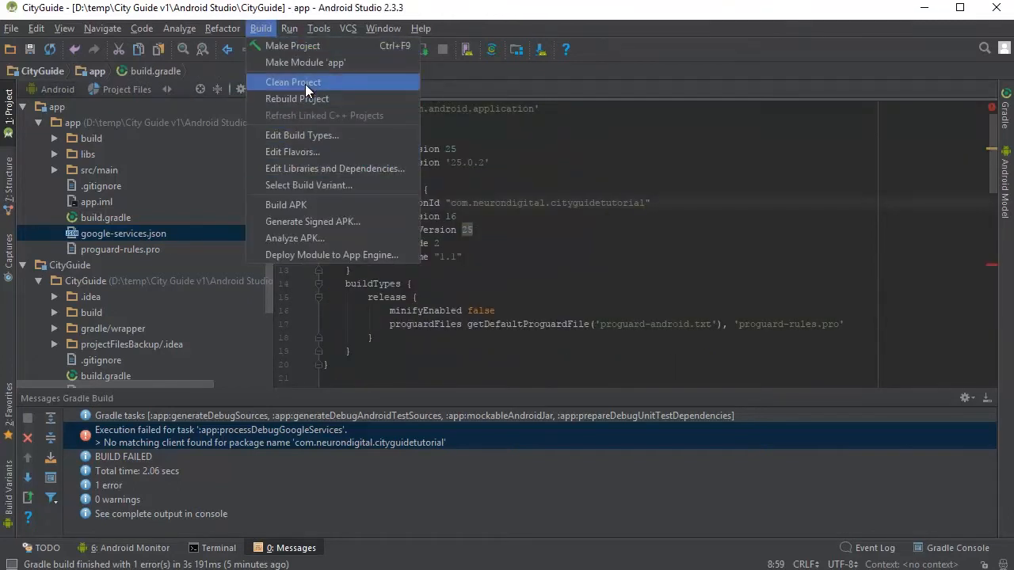
click(293, 82)
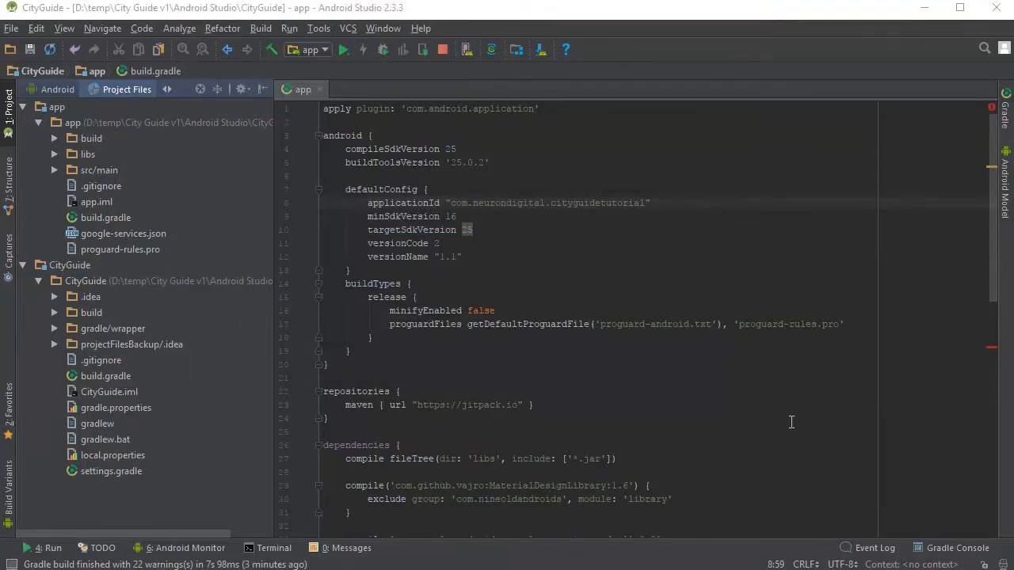
mouse_move(494, 211)
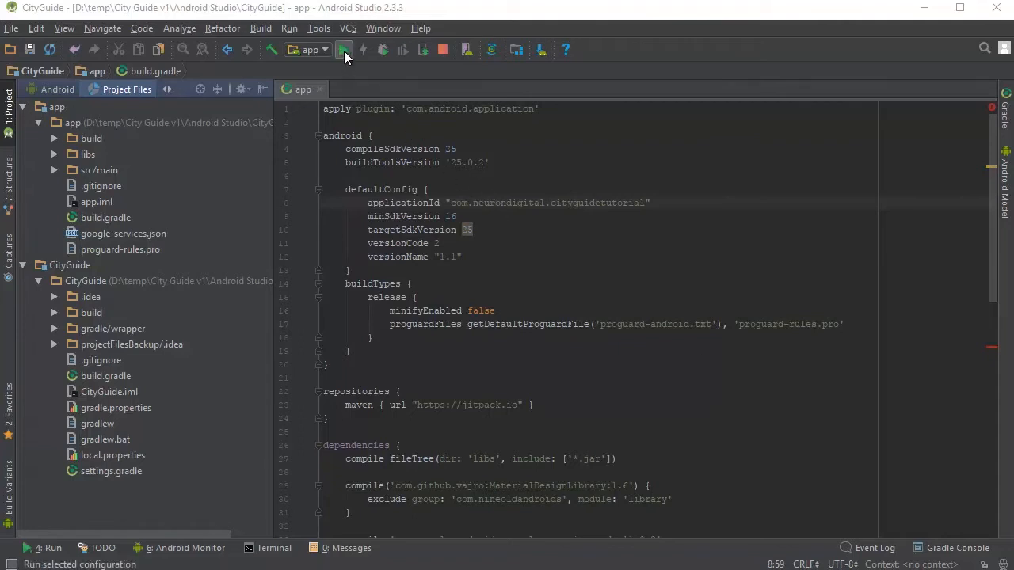
Run the app on the Nexus 6 API 24 emulator and skip sign-in on the login screen
click(343, 49)
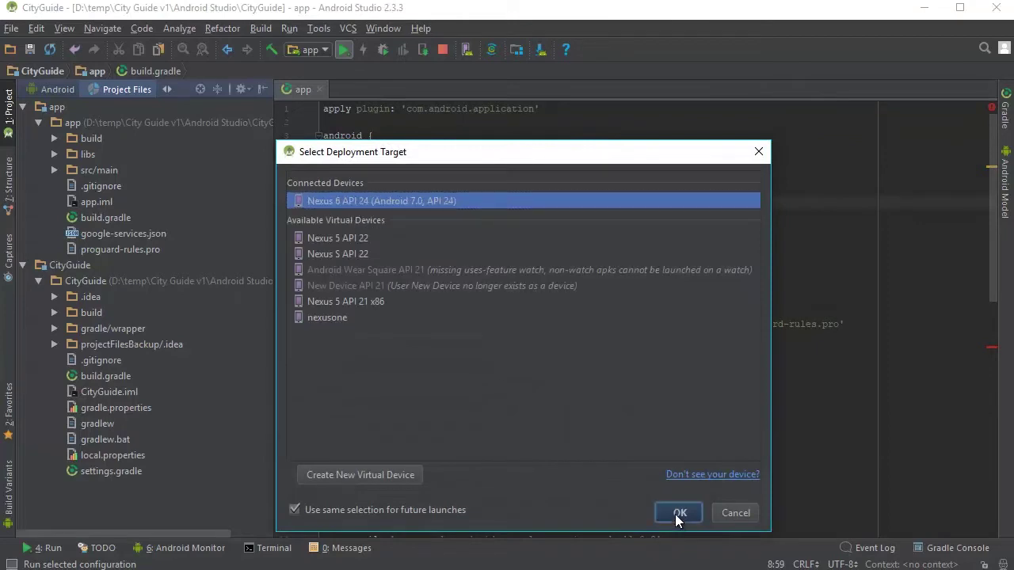
click(678, 513)
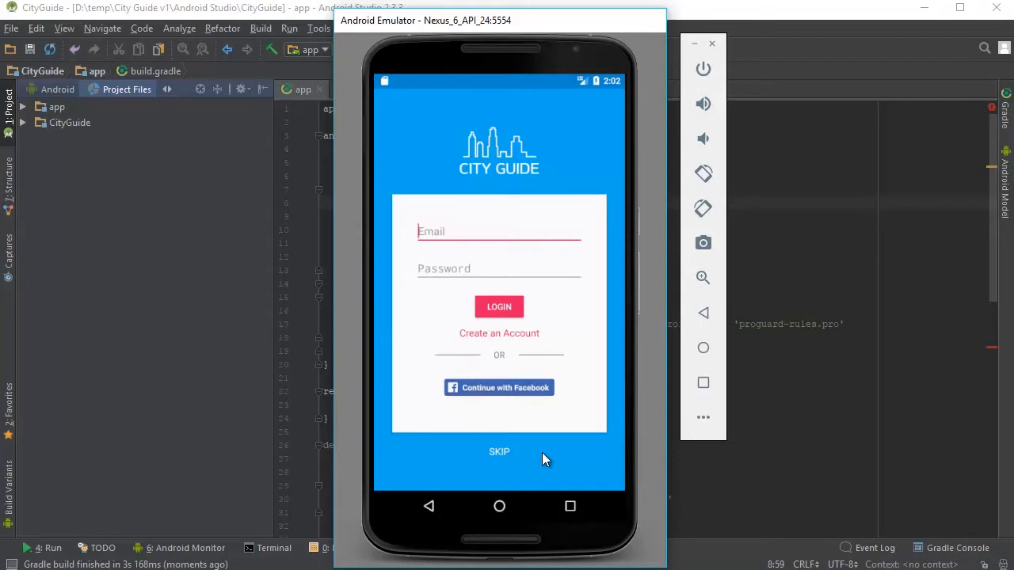
click(499, 451)
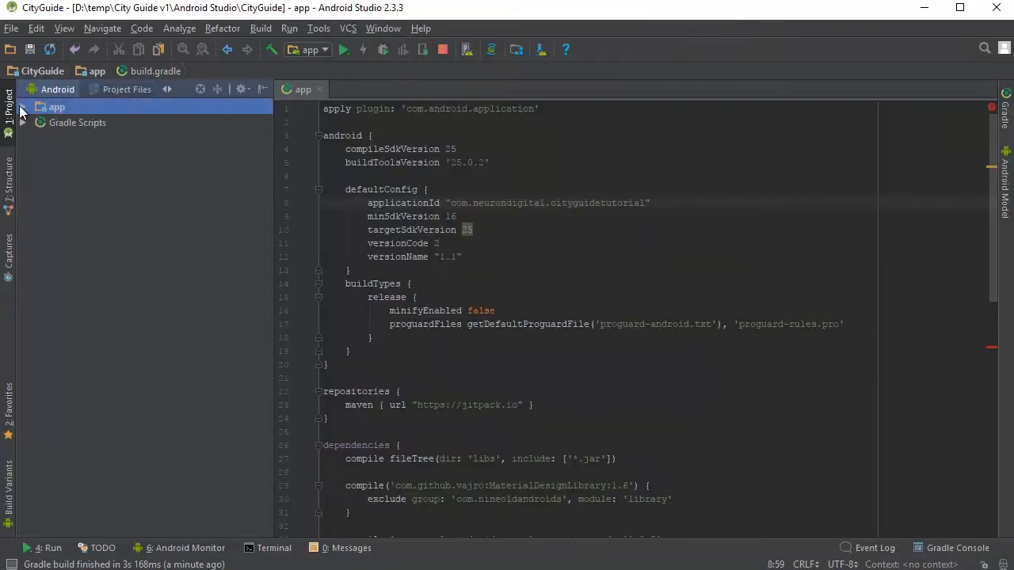
Expand the app sources down to the cityguidetutorial package classes
click(22, 108)
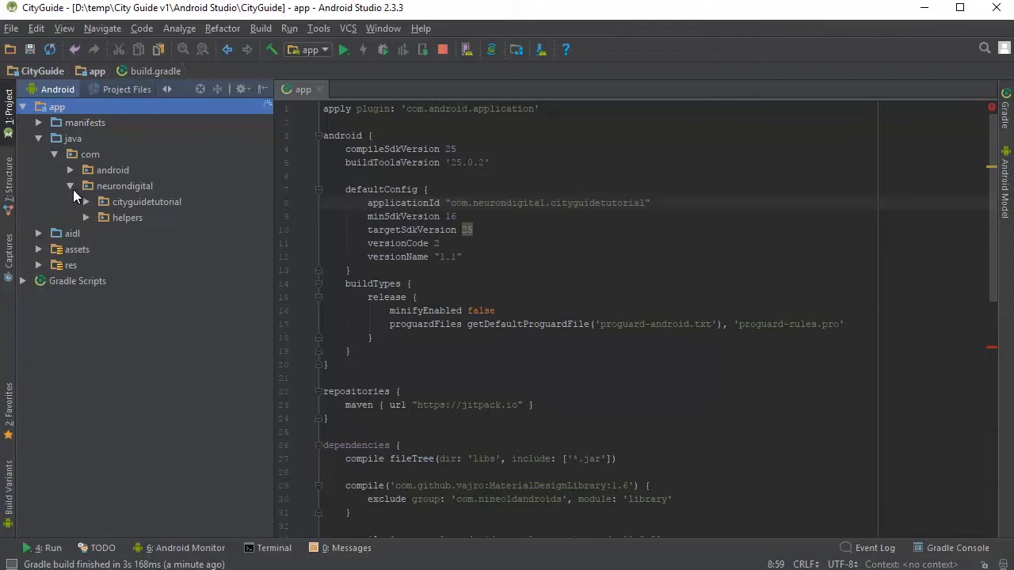
click(146, 201)
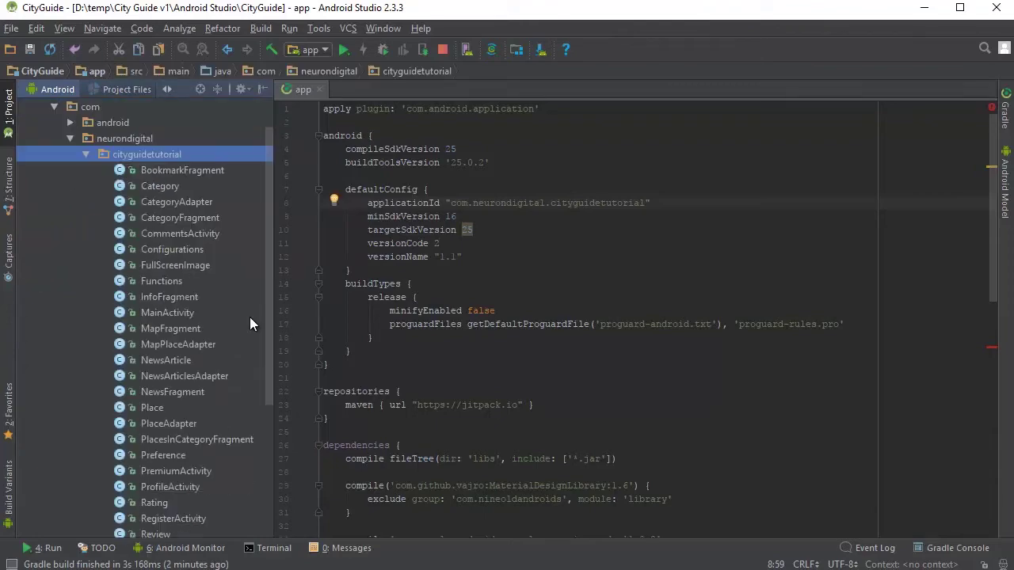
Replace SERVER_URL in Configurations.java with the tutorial server address
double_click(171, 248)
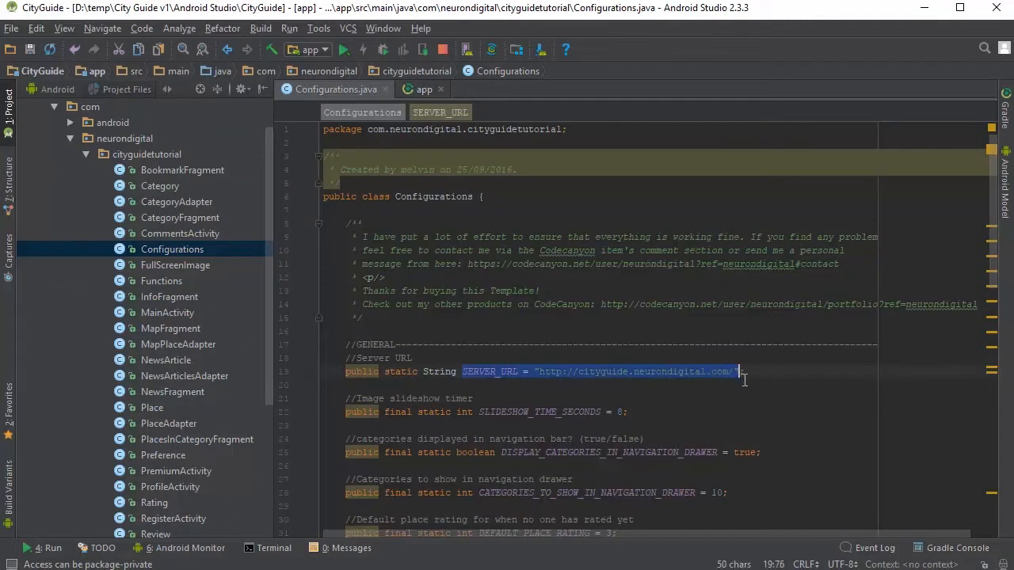
double_click(633, 370)
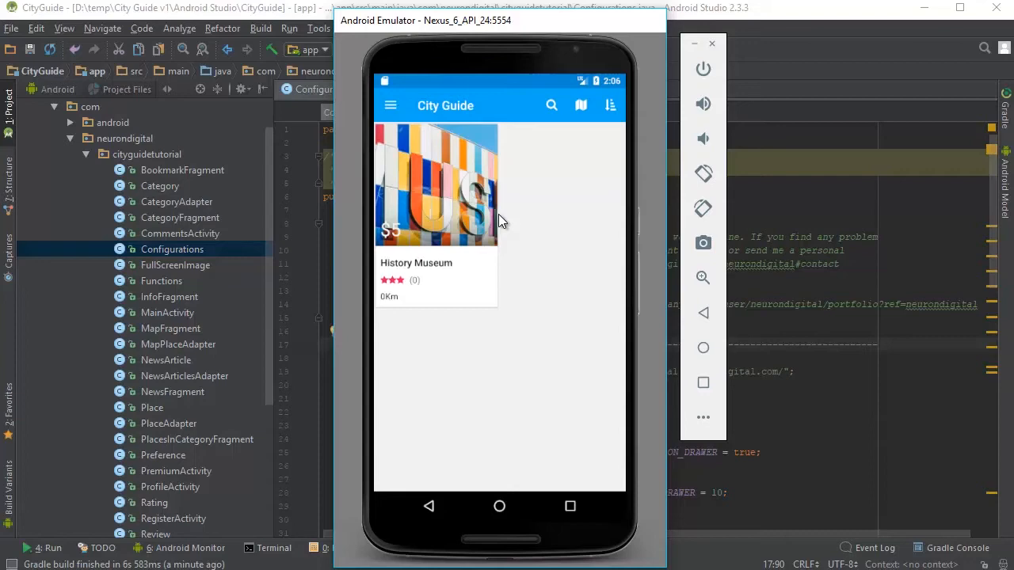
mouse_move(856, 277)
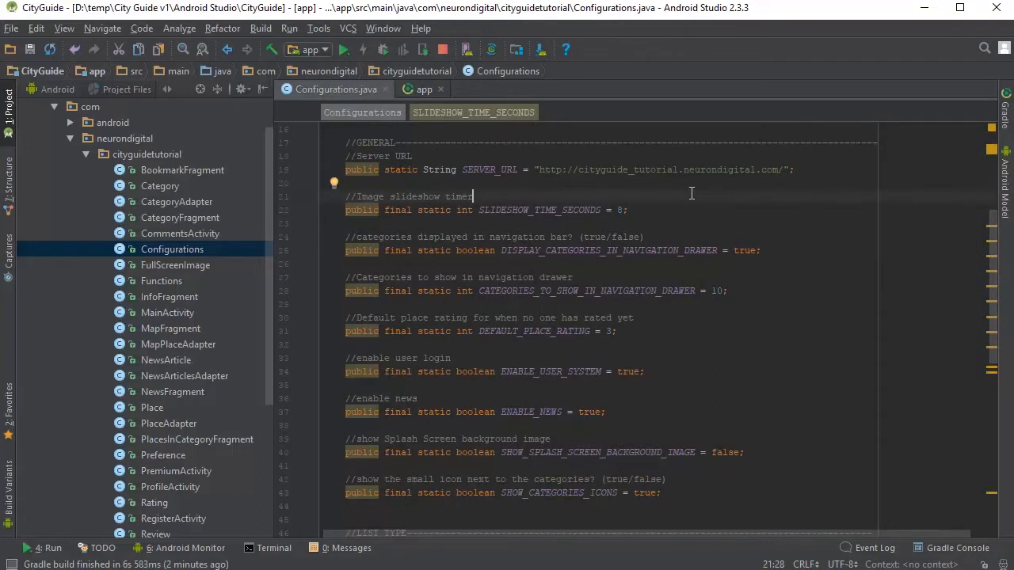
mouse_move(675, 278)
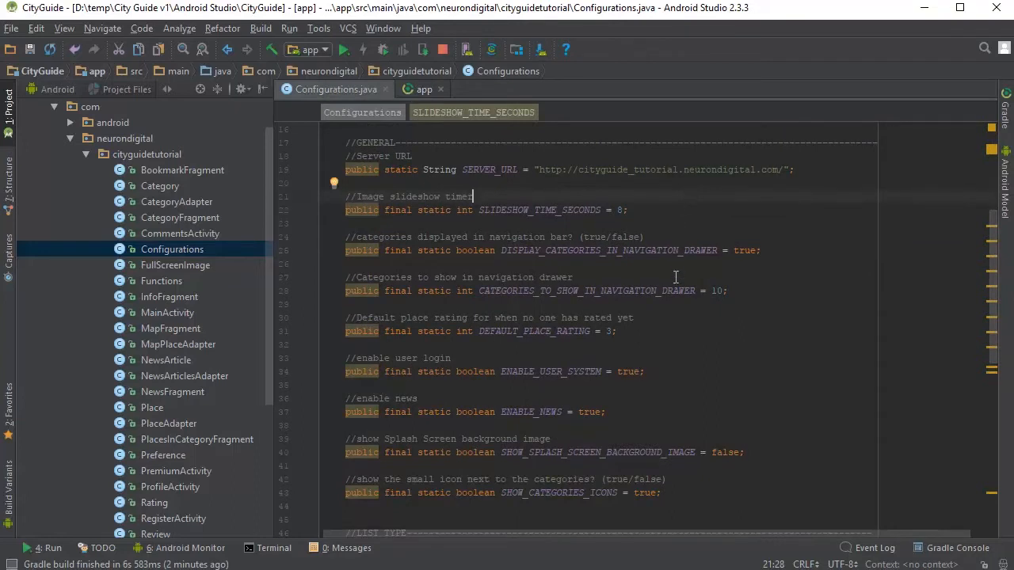
Set ENABLE_USER_SYSTEM and ENABLE_NEWS true and the splash background image switch false
double_click(630, 370)
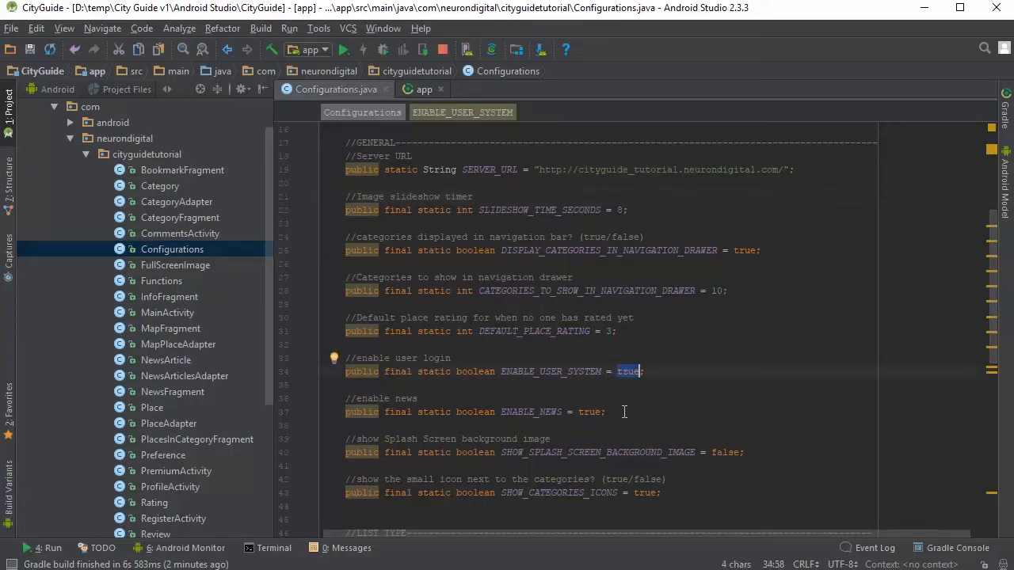
double_click(589, 412)
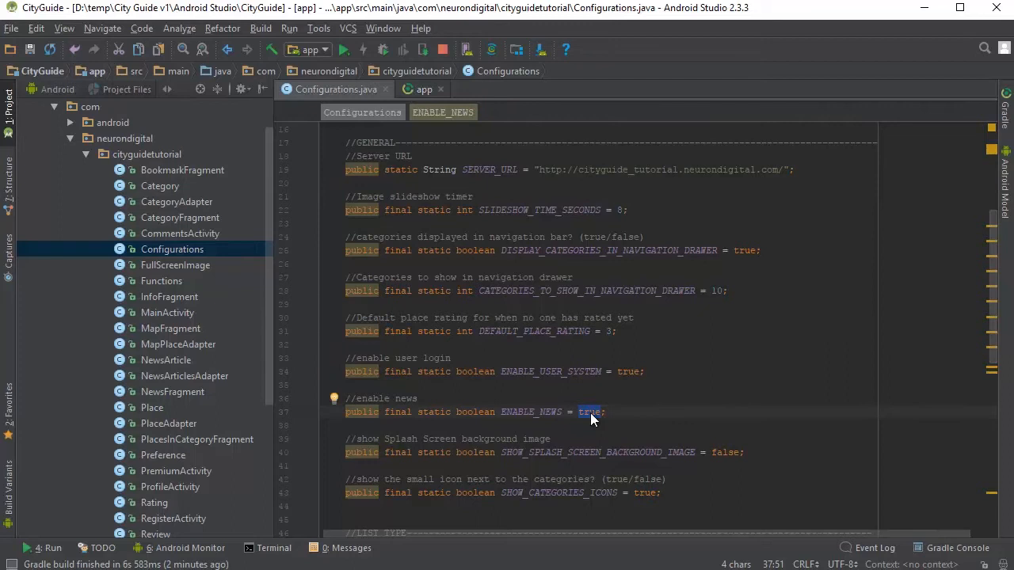
mouse_move(611, 386)
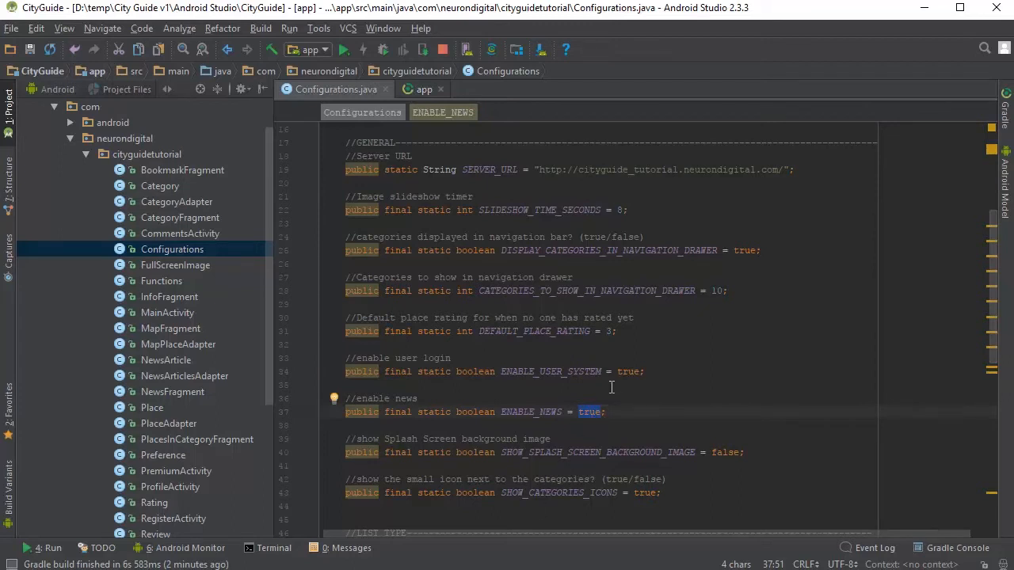
mouse_move(623, 425)
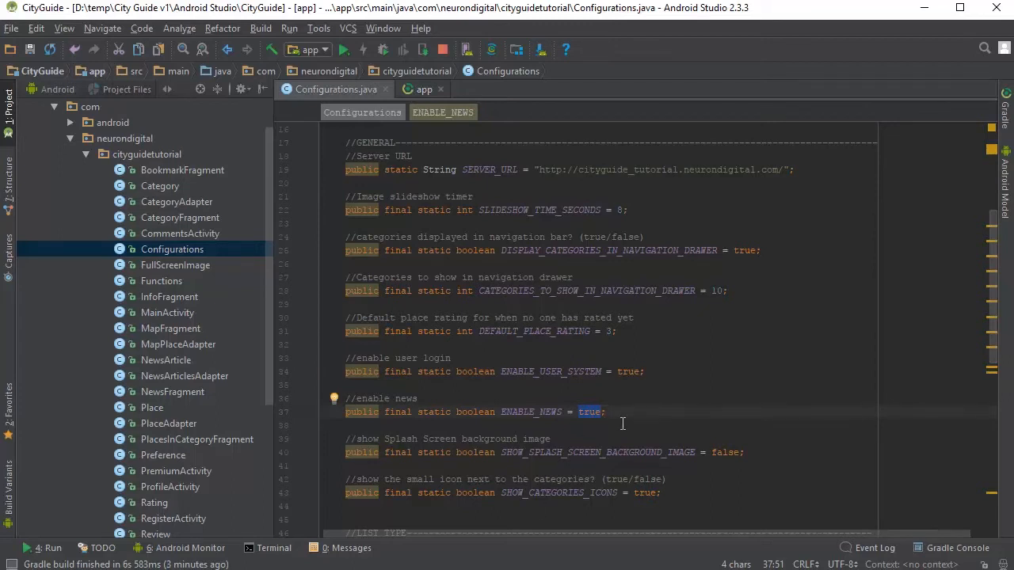
double_click(725, 453)
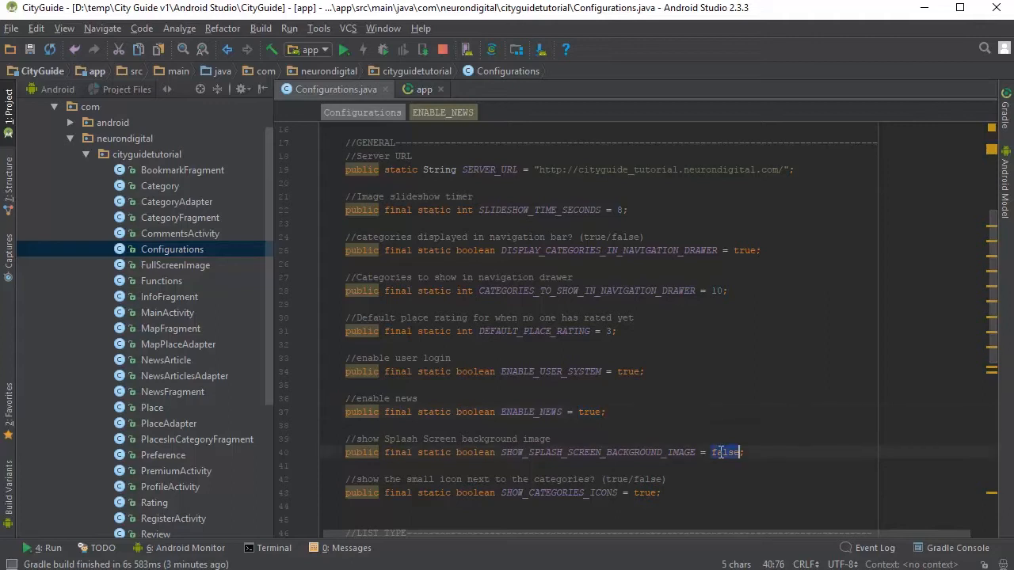
Review the in-app purchase section and its premium product id
scroll(down, 3)
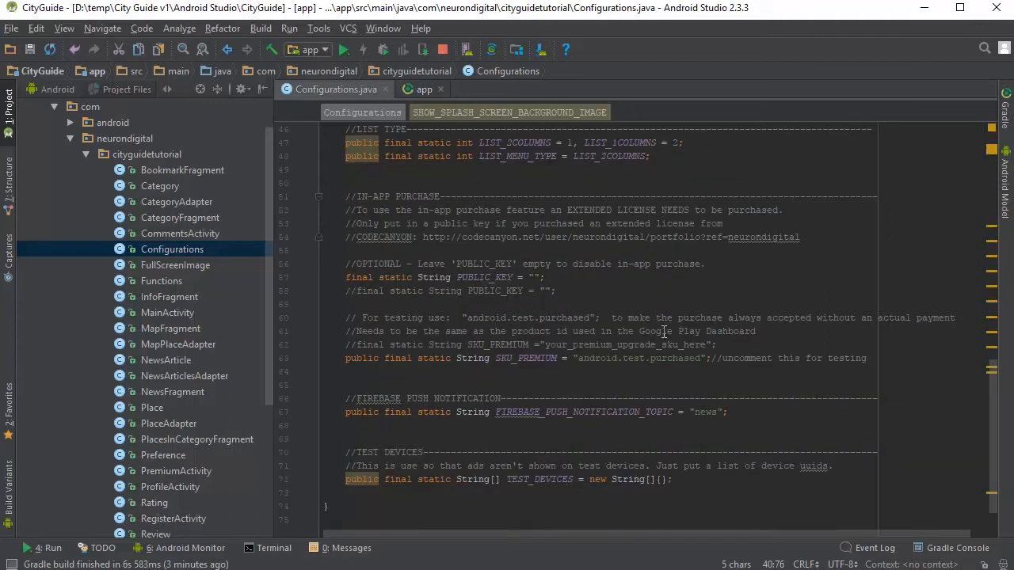
click(535, 277)
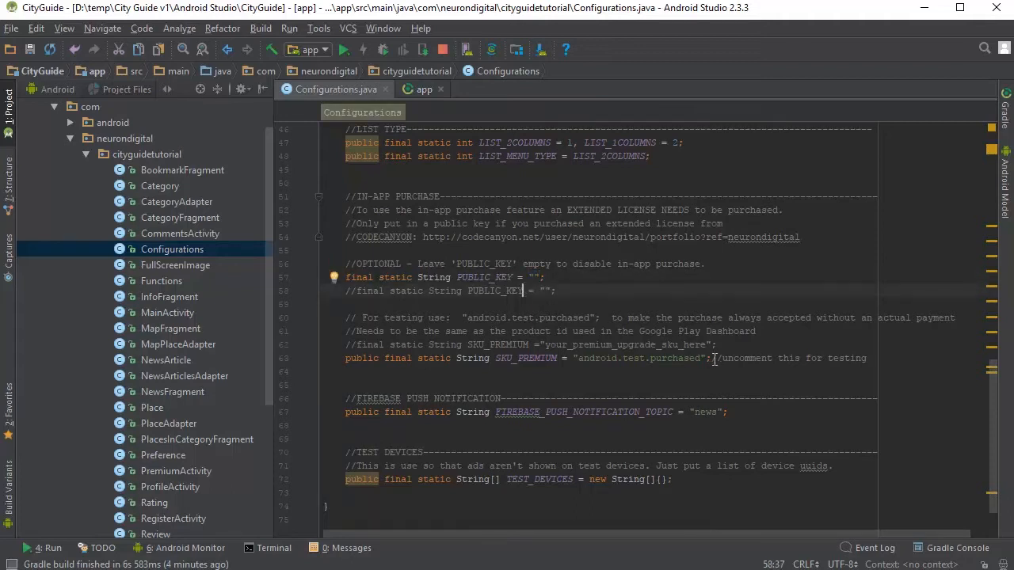
double_click(637, 358)
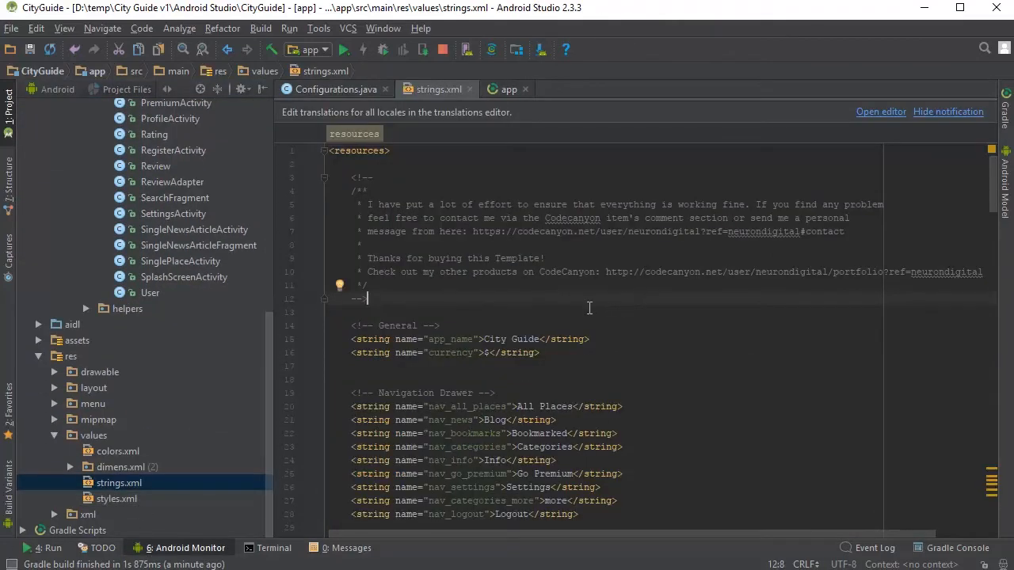
mouse_move(542, 339)
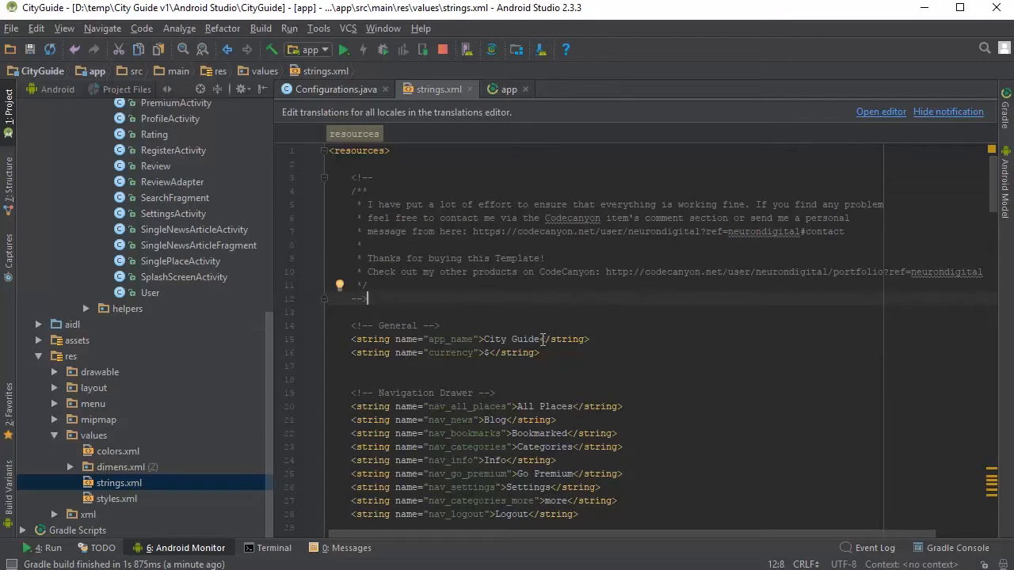
Fill the interstitial_ad string in strings.xml with an x-character placeholder
double_click(510, 339)
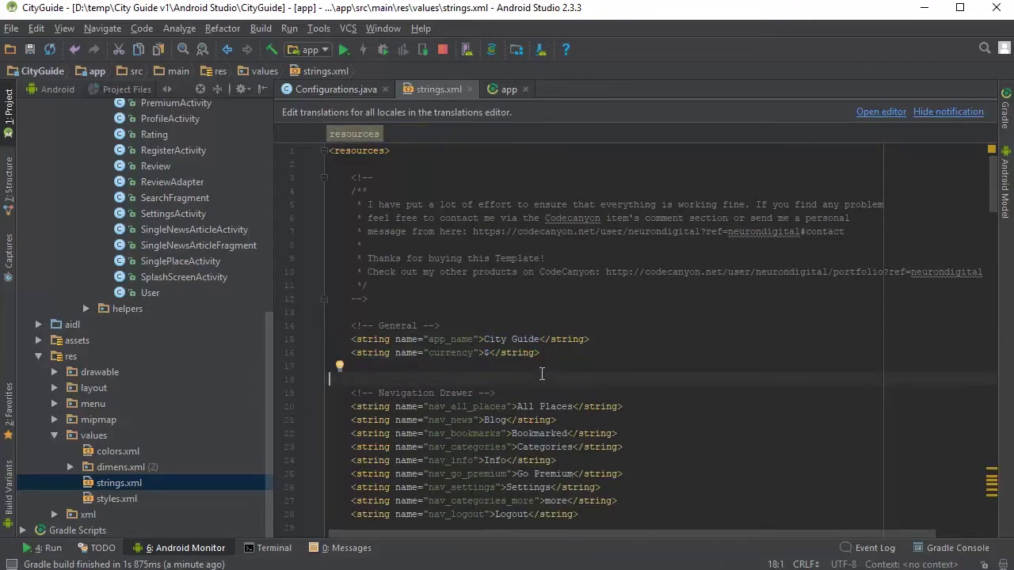
scroll(down, 3)
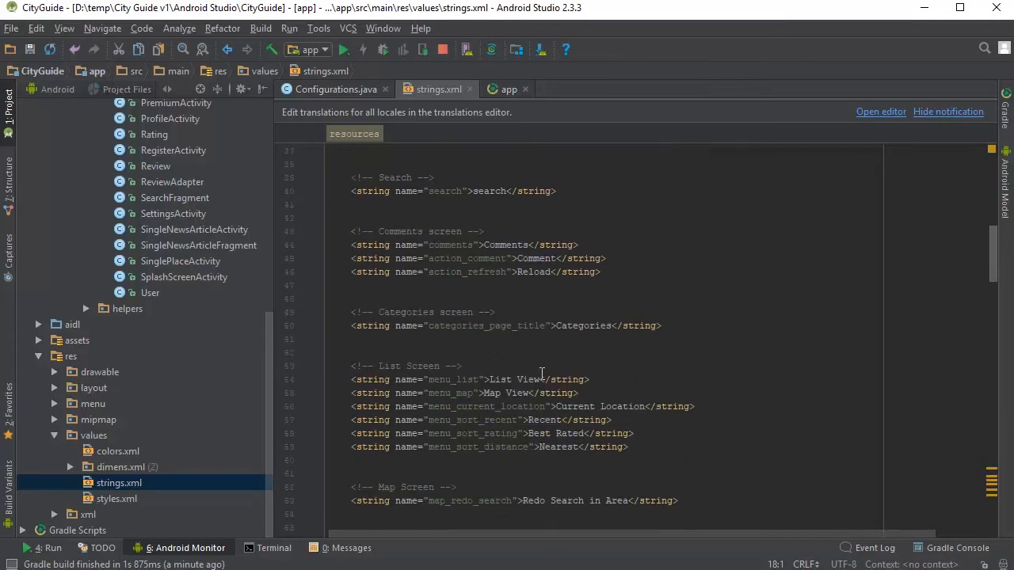
scroll(down, 3)
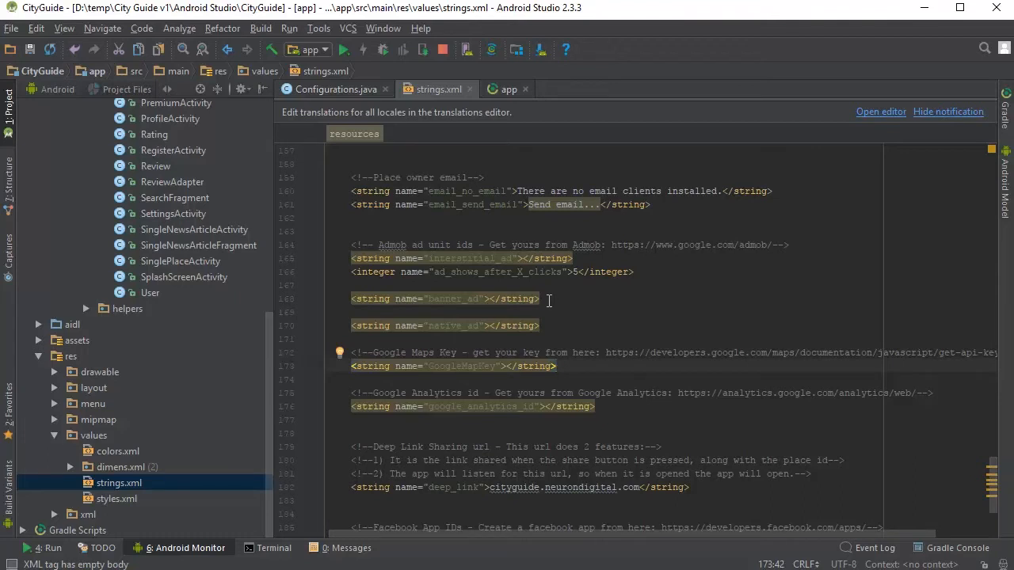
mouse_move(453, 270)
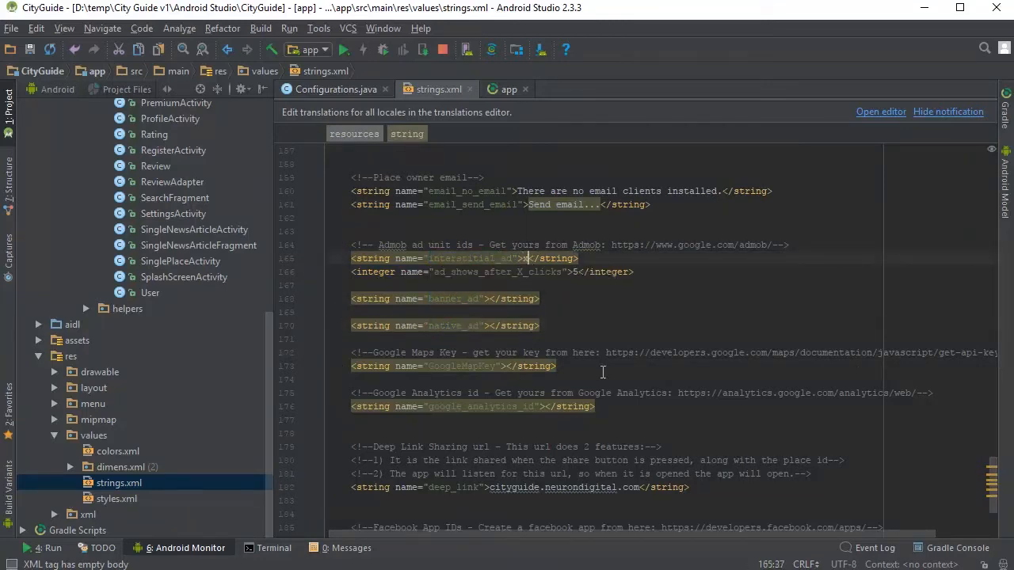
text(xxxxxxxxxxxxxxxxxxxxxxxx)
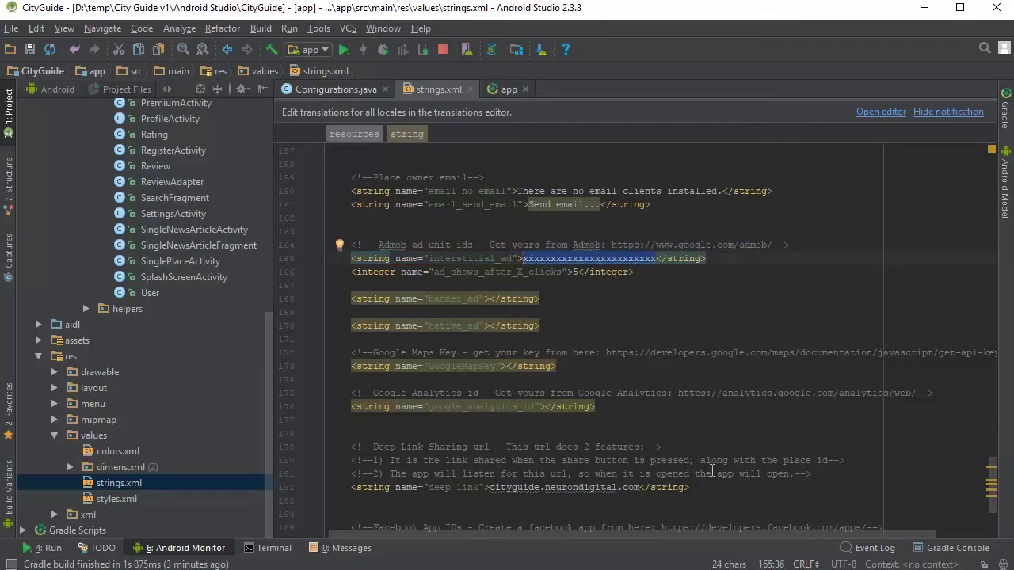
key(Delete)
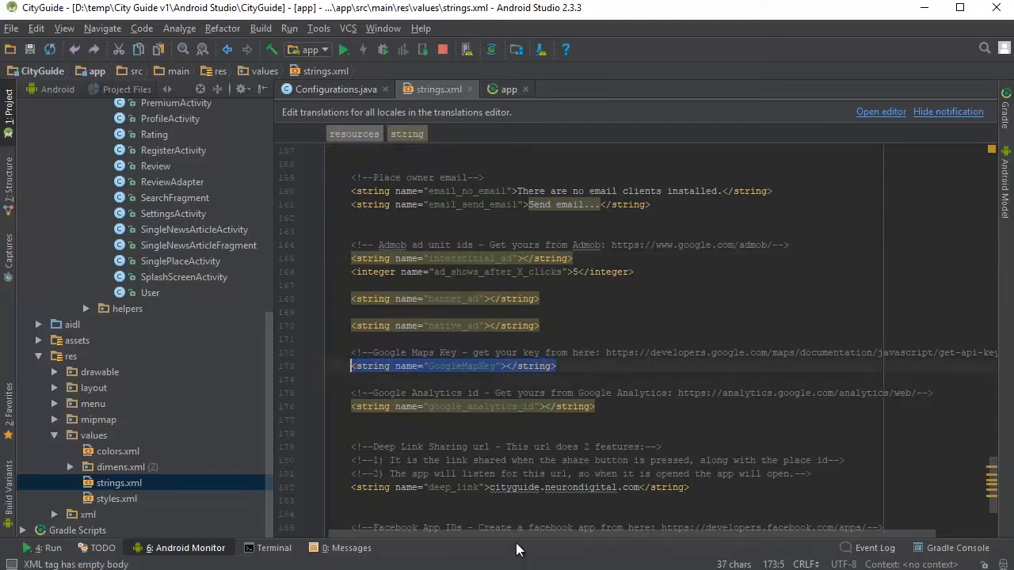
Review the Google Maps key, deep link and Facebook app id entries
scroll(right, 3)
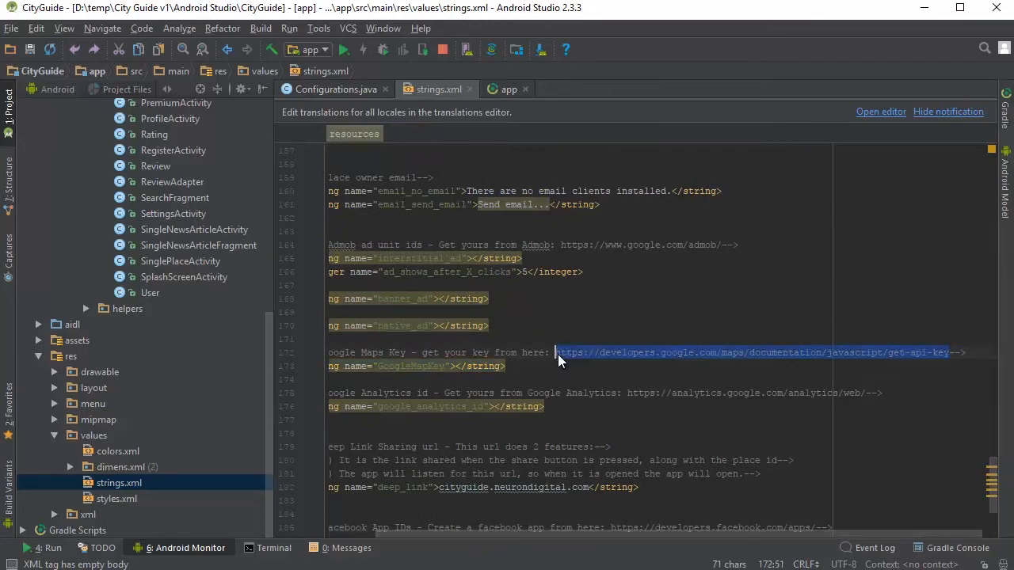
scroll(down, 3)
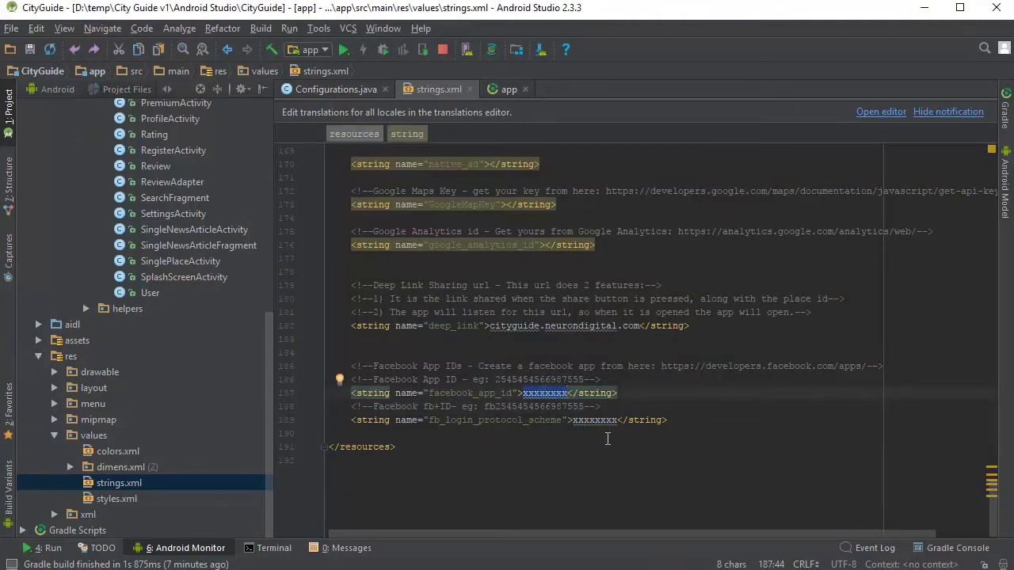
mouse_move(538, 393)
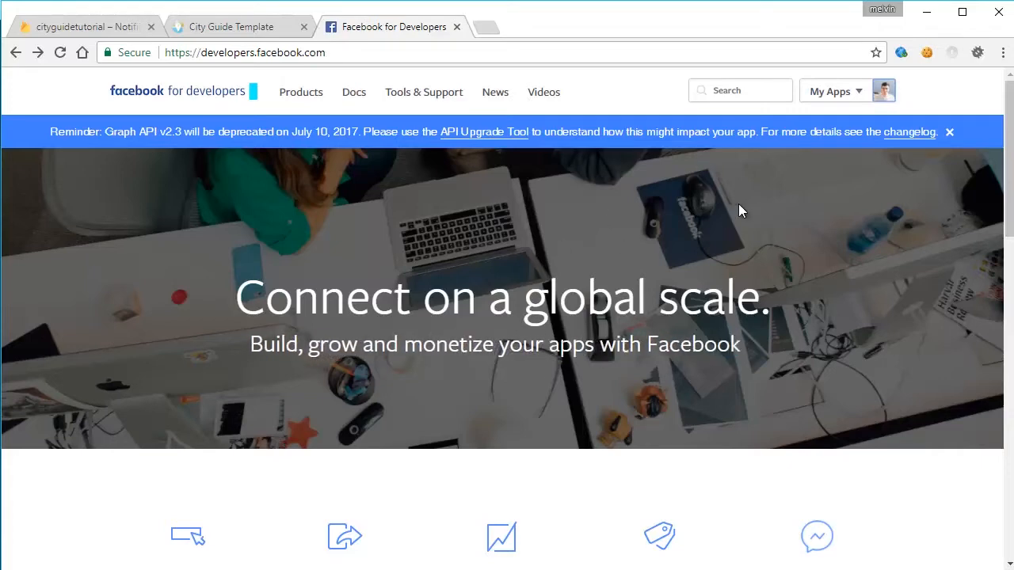
View My Apps on developers.facebook.com, then return to Android Studio
click(833, 90)
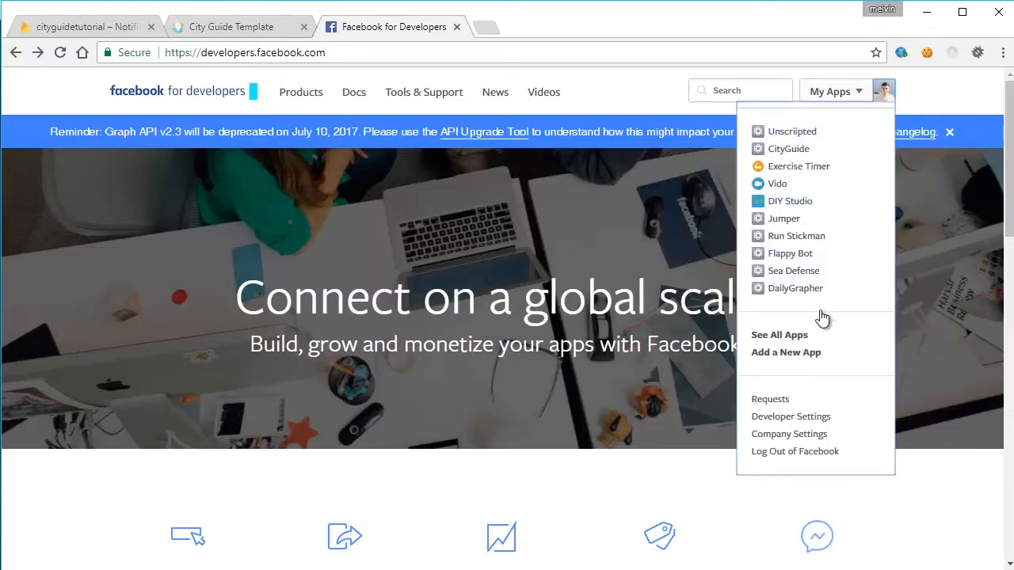
click(786, 352)
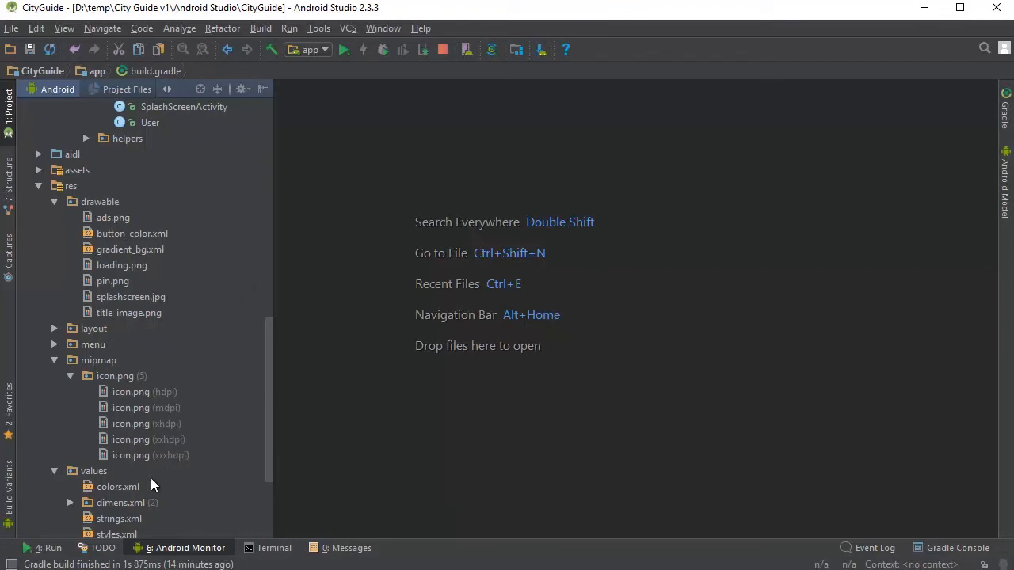
Open colors.xml under res/values and select the mipmap launcher icon folder
double_click(117, 486)
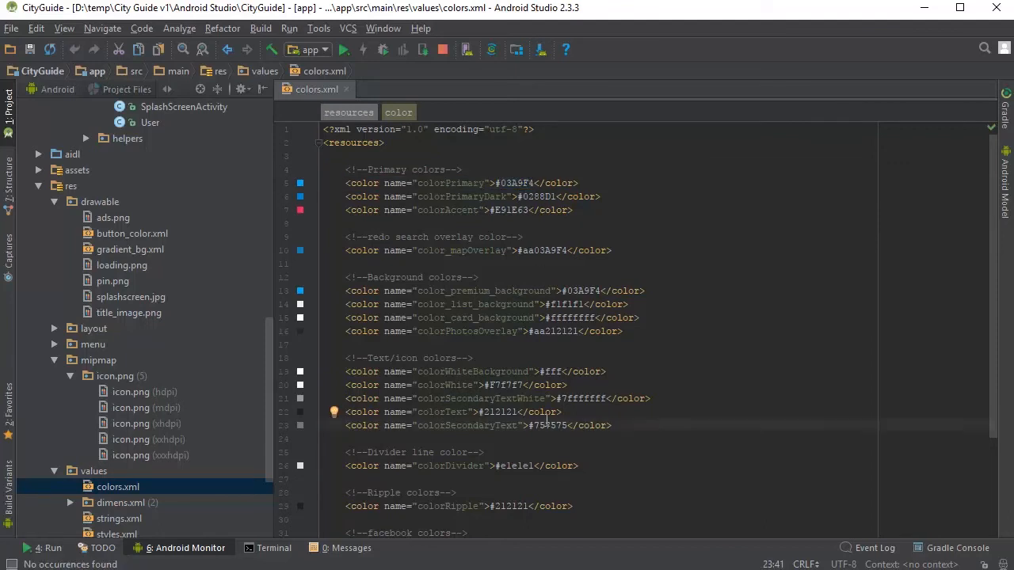
click(98, 361)
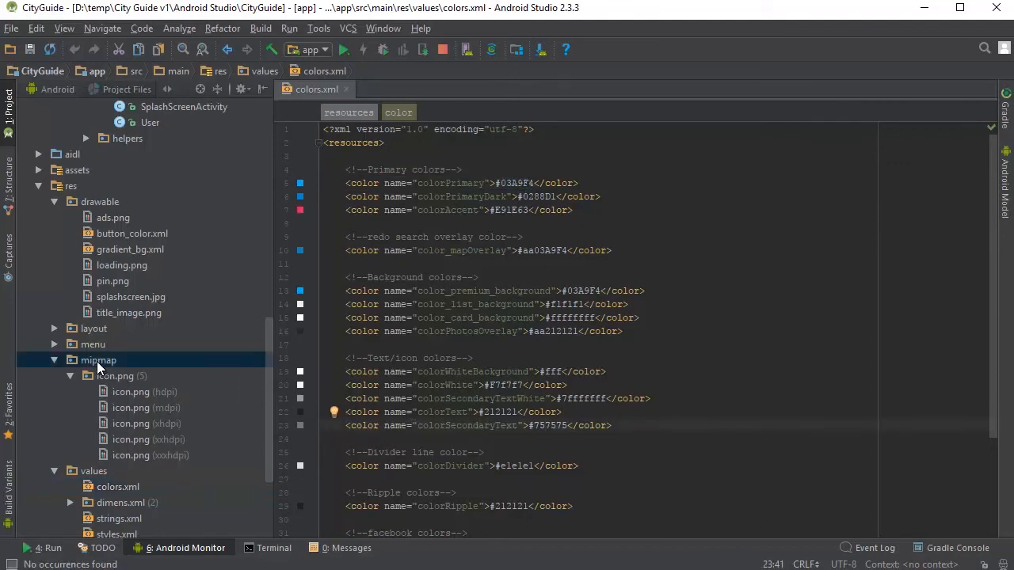
Start a new Image Asset on mipmap, select the default name to rename it icon, and choose Image as the asset type
right_click(98, 361)
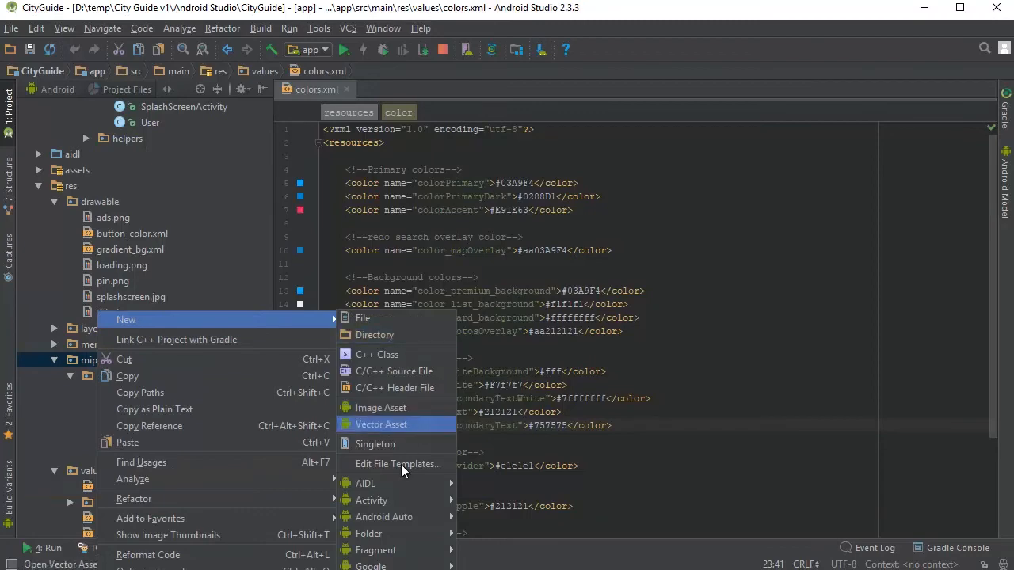
click(380, 407)
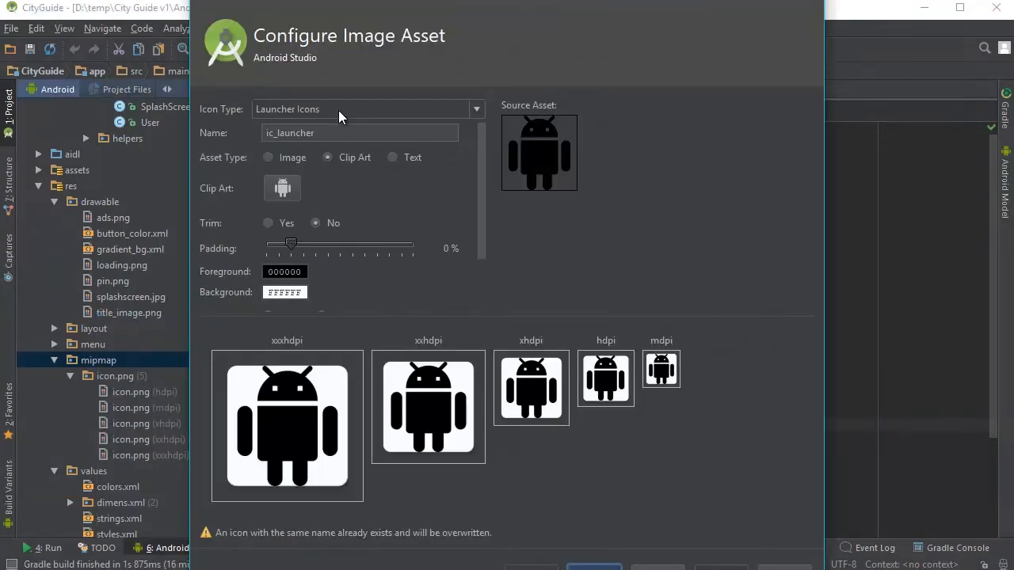
click(359, 133)
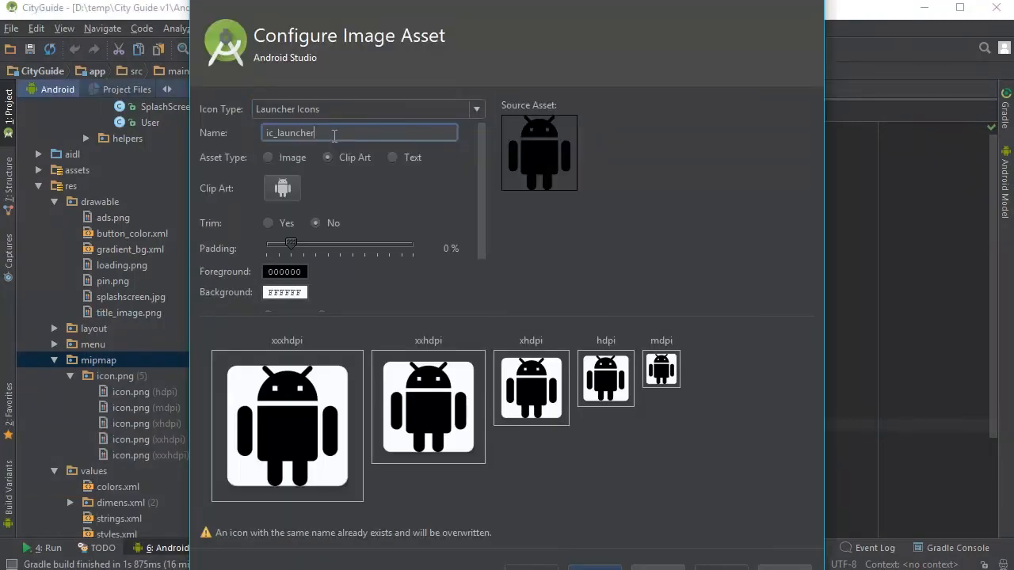
triple_click(358, 133)
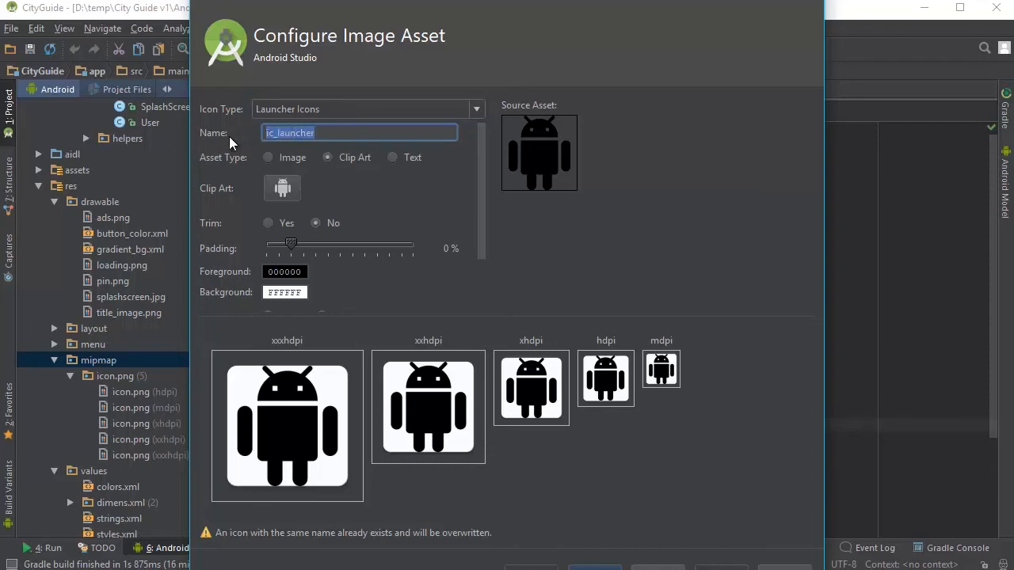
click(268, 157)
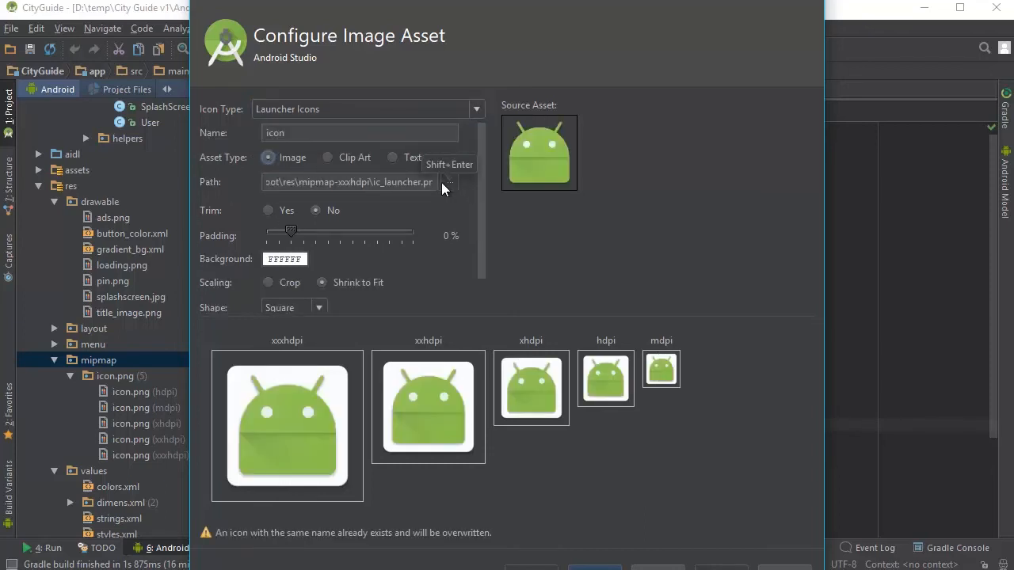
mouse_move(444, 187)
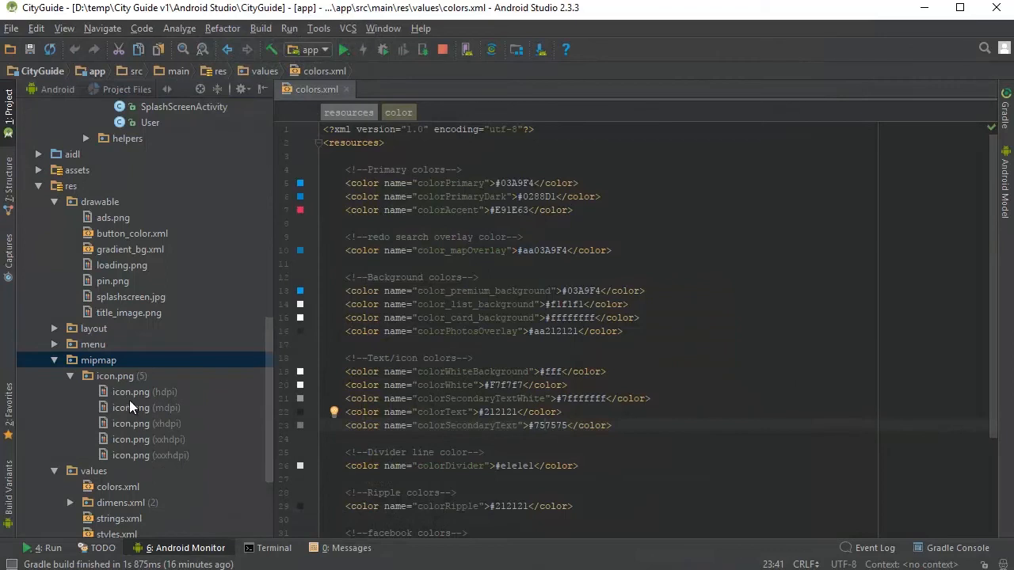
click(144, 392)
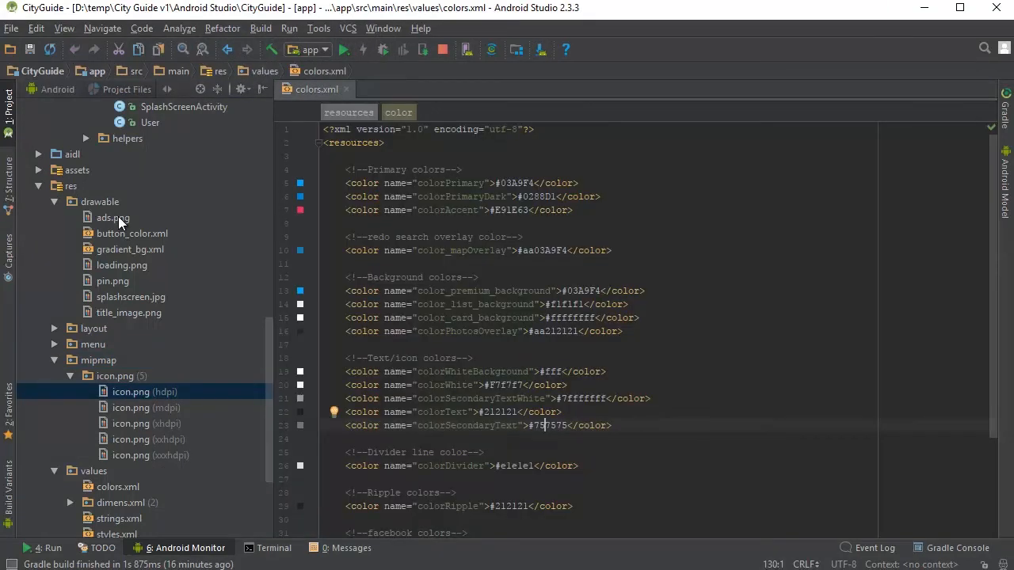
mouse_move(97, 206)
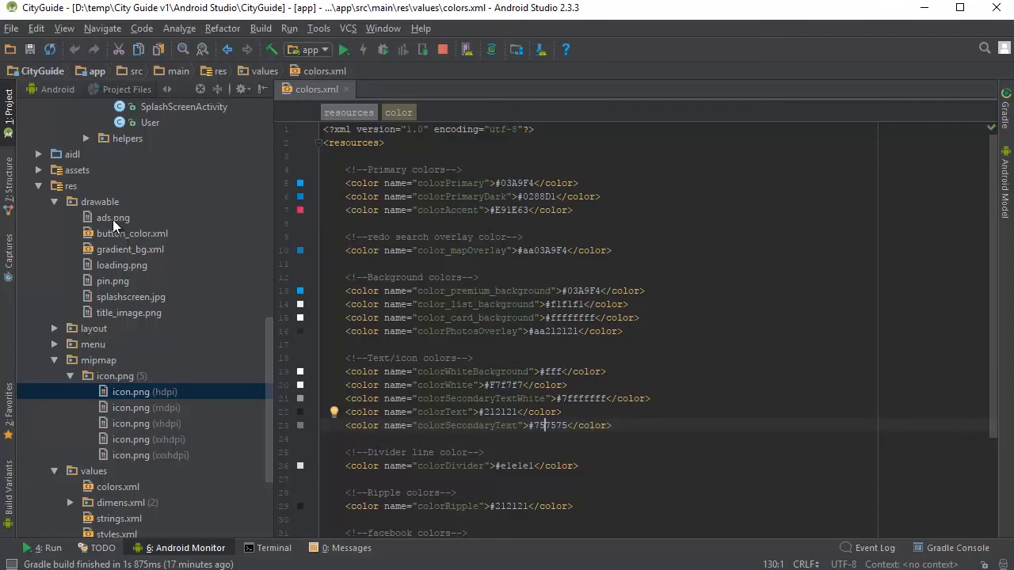
click(122, 264)
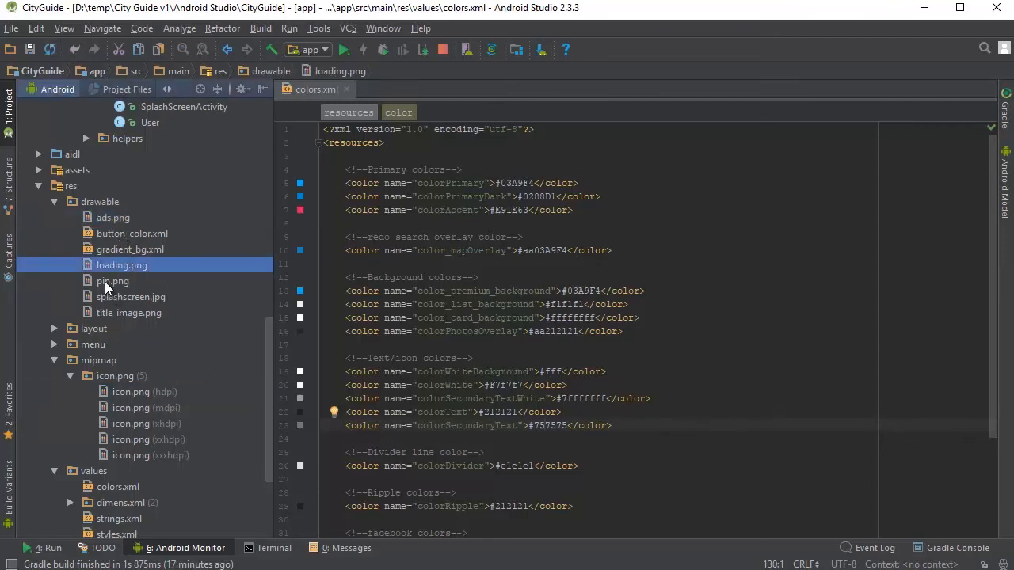
click(129, 312)
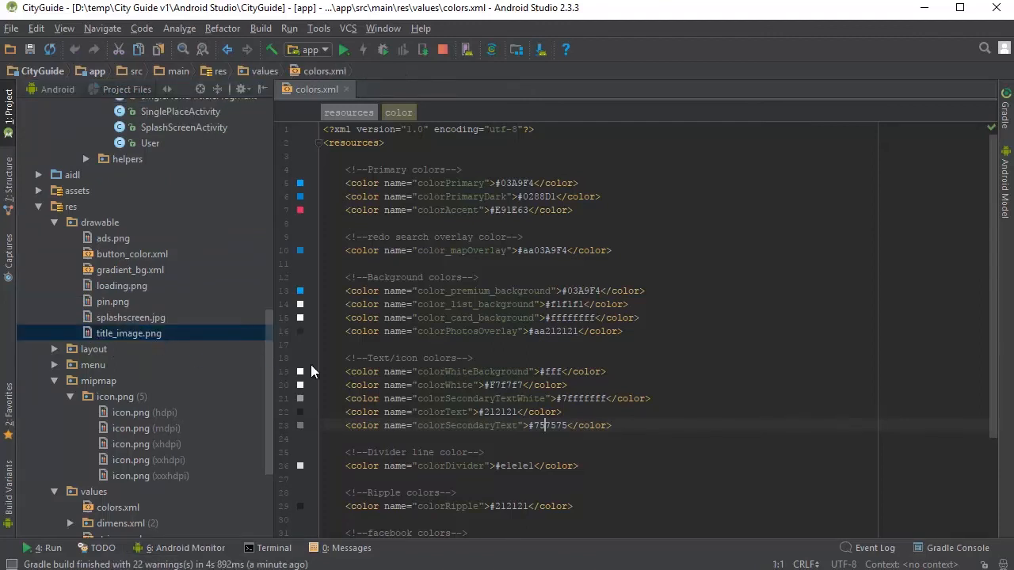
click(342, 49)
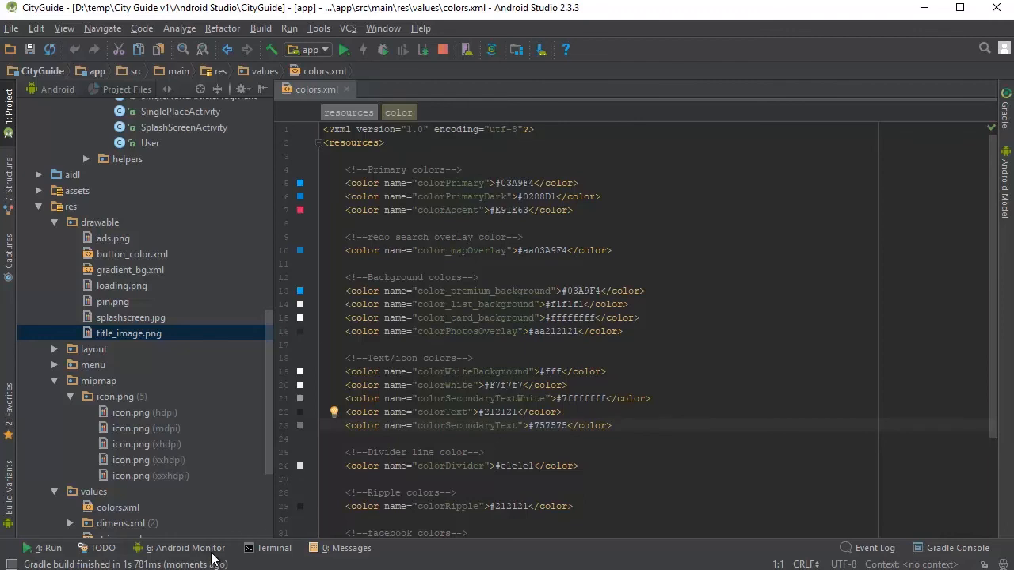
click(189, 548)
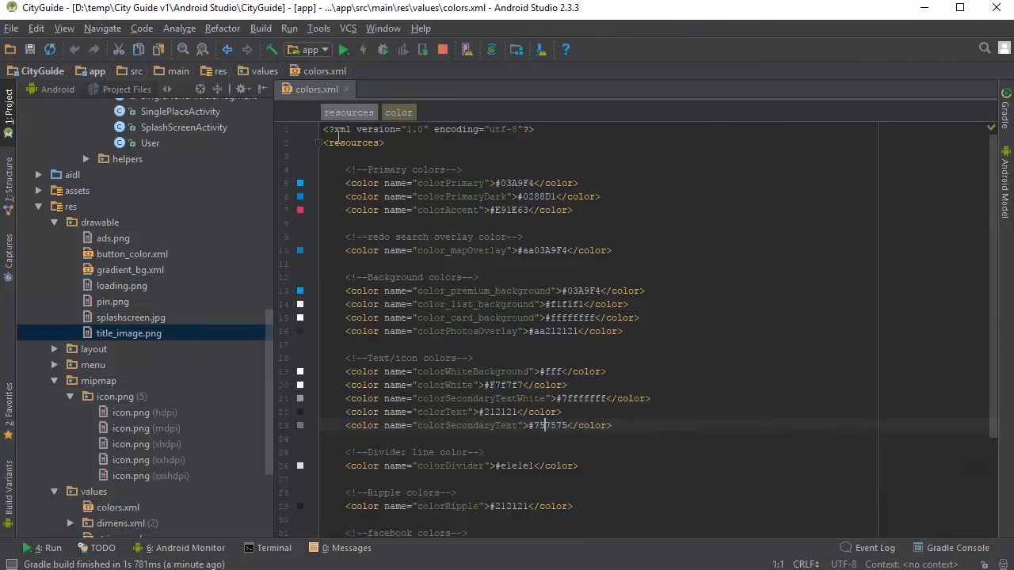
Launch Generate Signed APK from the Build menu to reach the key store details
click(259, 29)
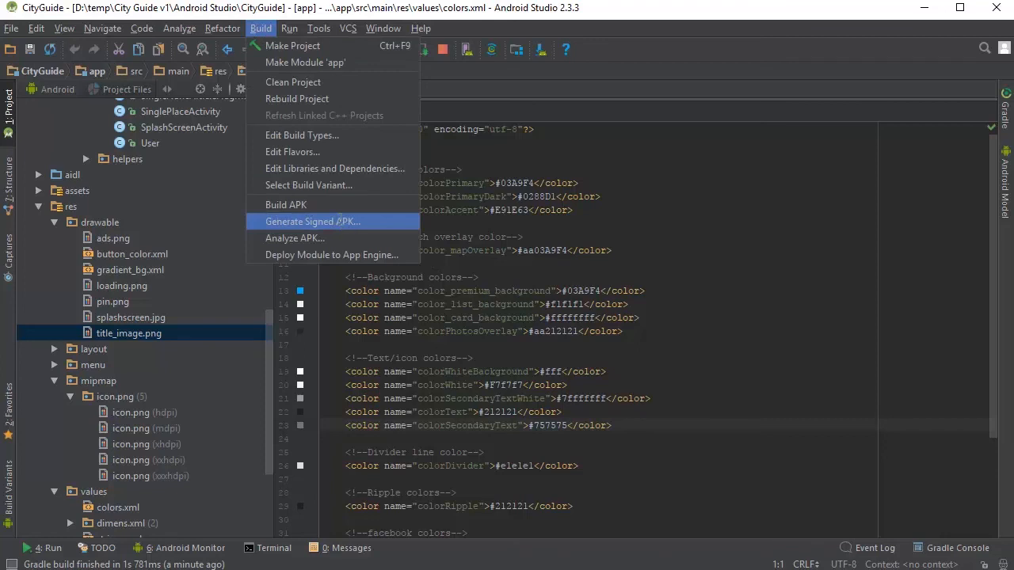
click(312, 221)
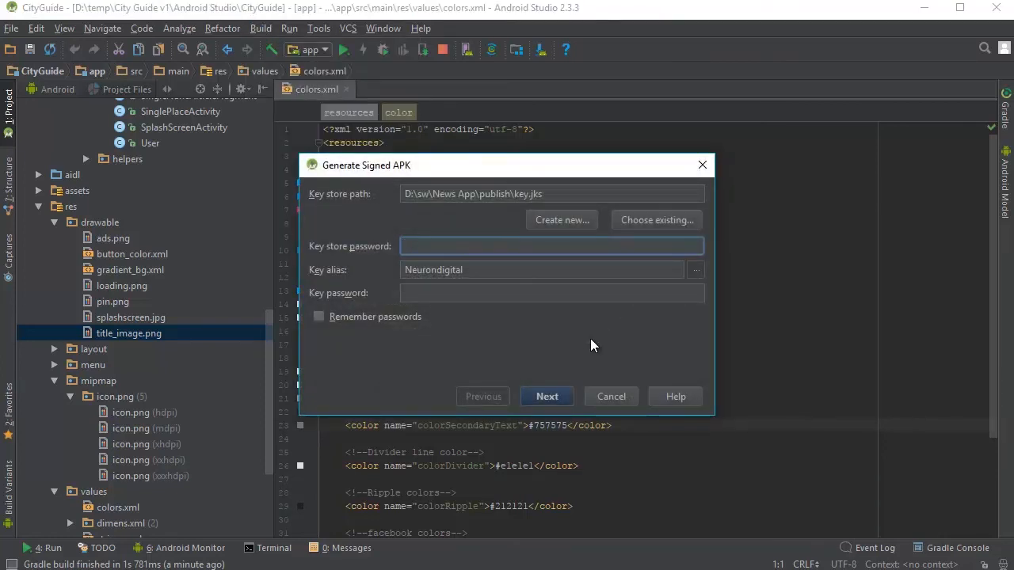